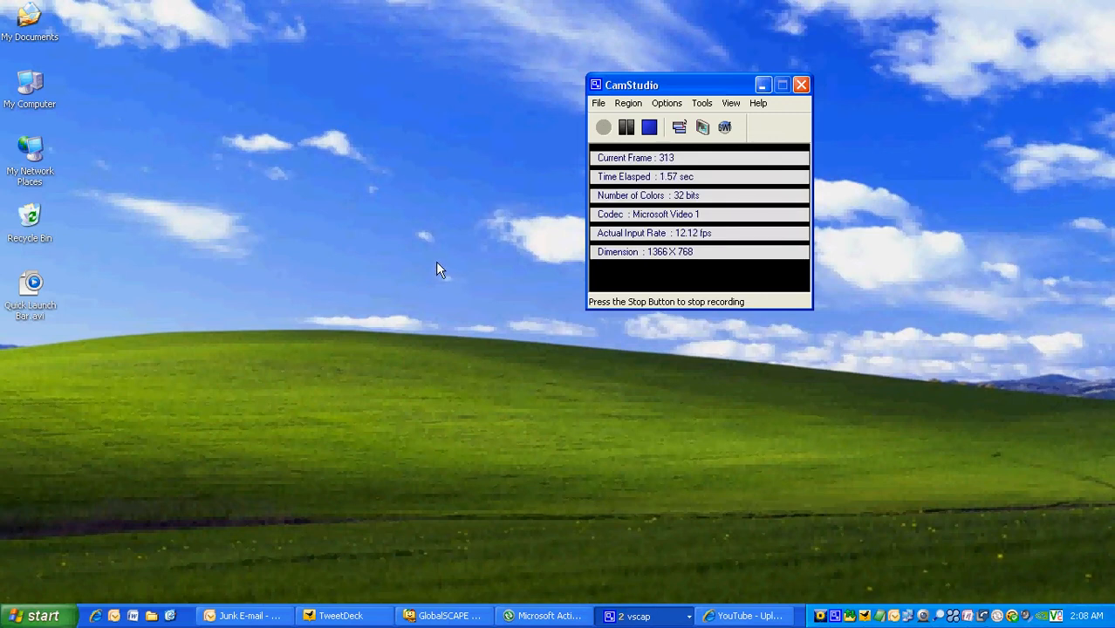
{"action": "mouse_move", "coordinate": [394, 303]}
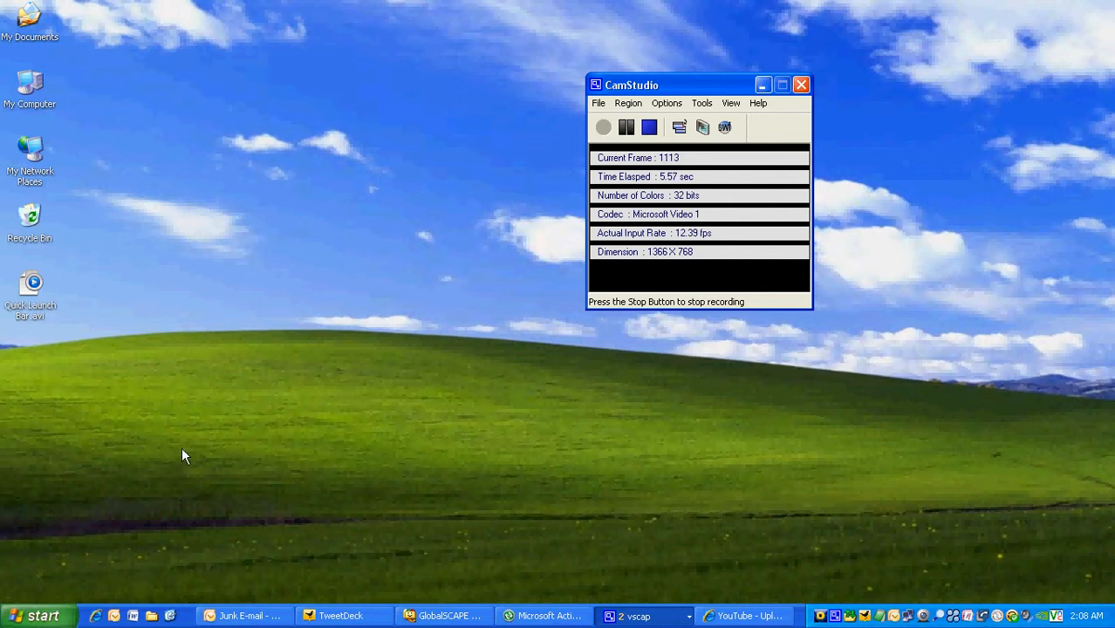
{"action": "mouse_move", "coordinate": [138, 522]}
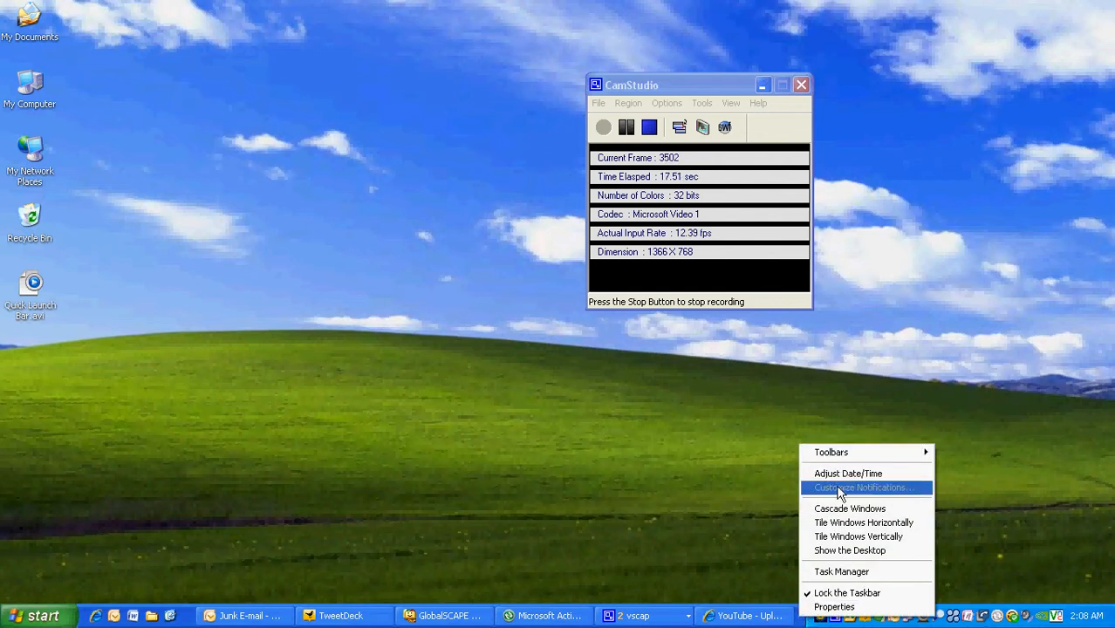
{"action": "mouse_move", "coordinate": [848, 458]}
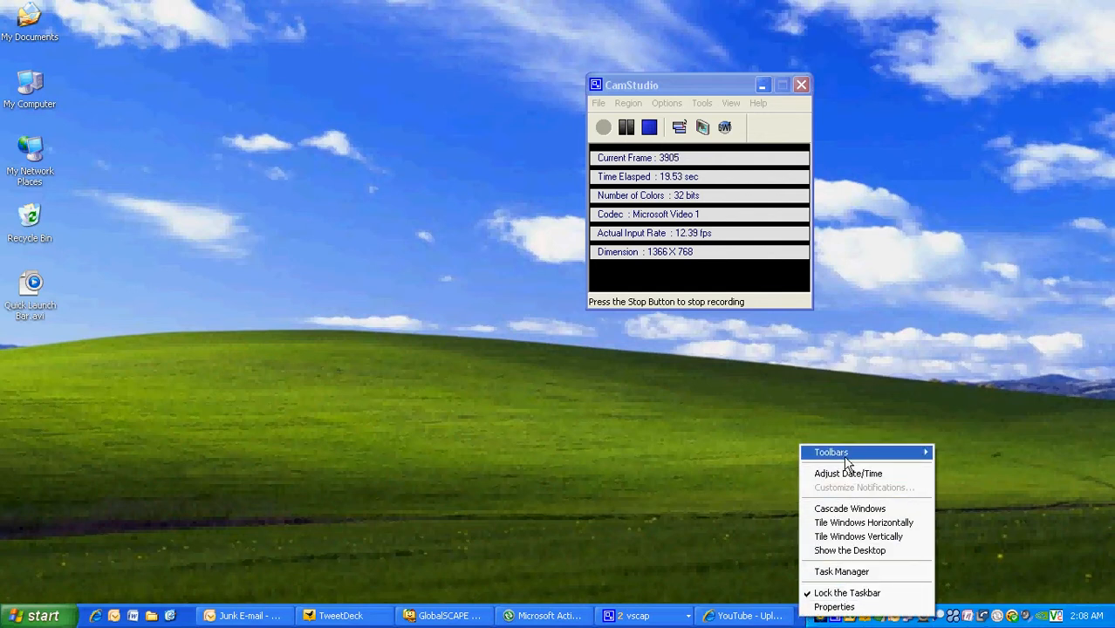
{"action": "mouse_move", "coordinate": [848, 452]}
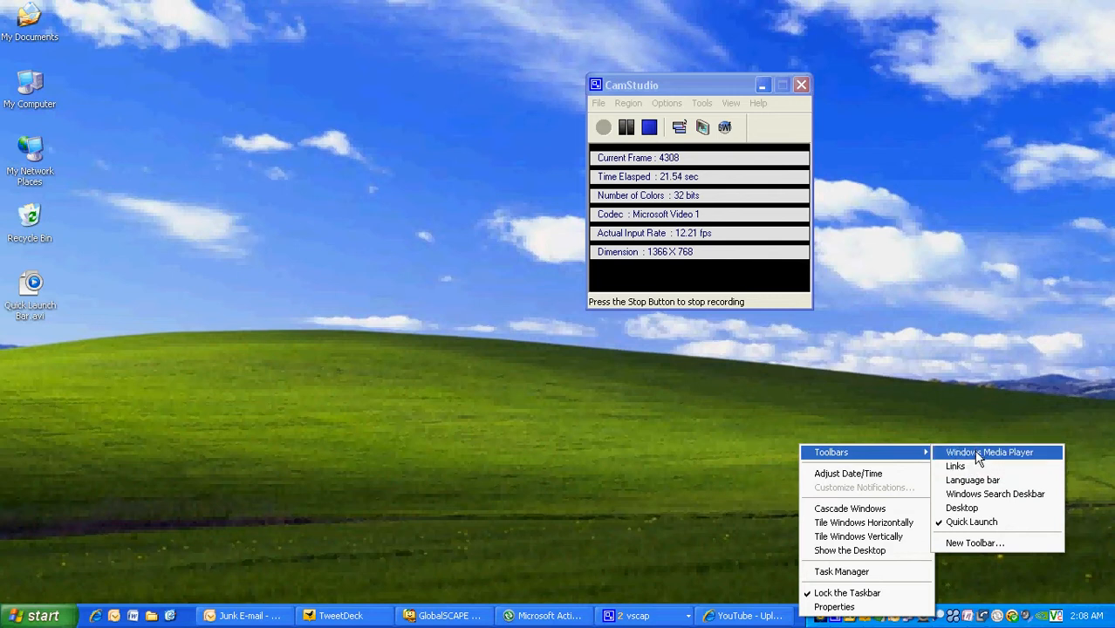
{"action": "mouse_move", "coordinate": [972, 527]}
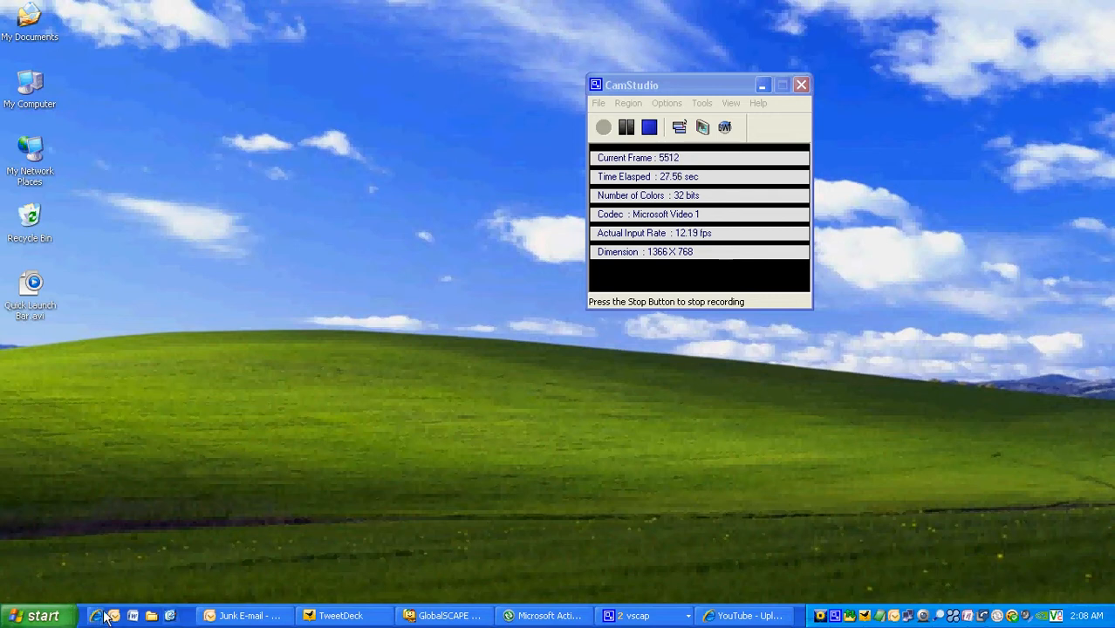
{"action": "mouse_move", "coordinate": [168, 602]}
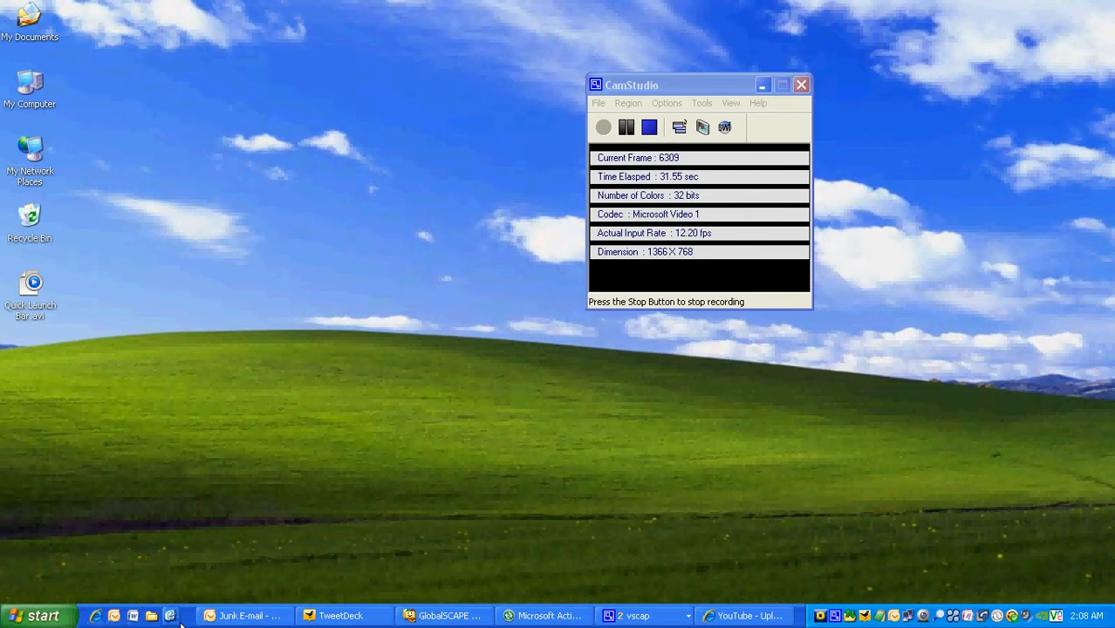
{"action": "mouse_move", "coordinate": [154, 616]}
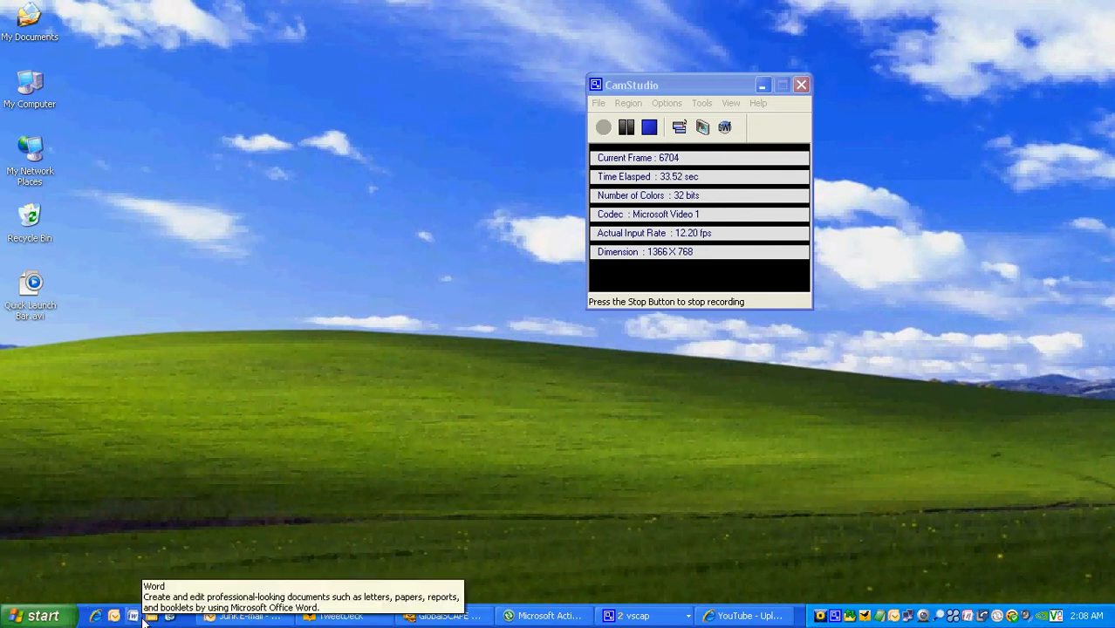
{"action": "mouse_move", "coordinate": [136, 593]}
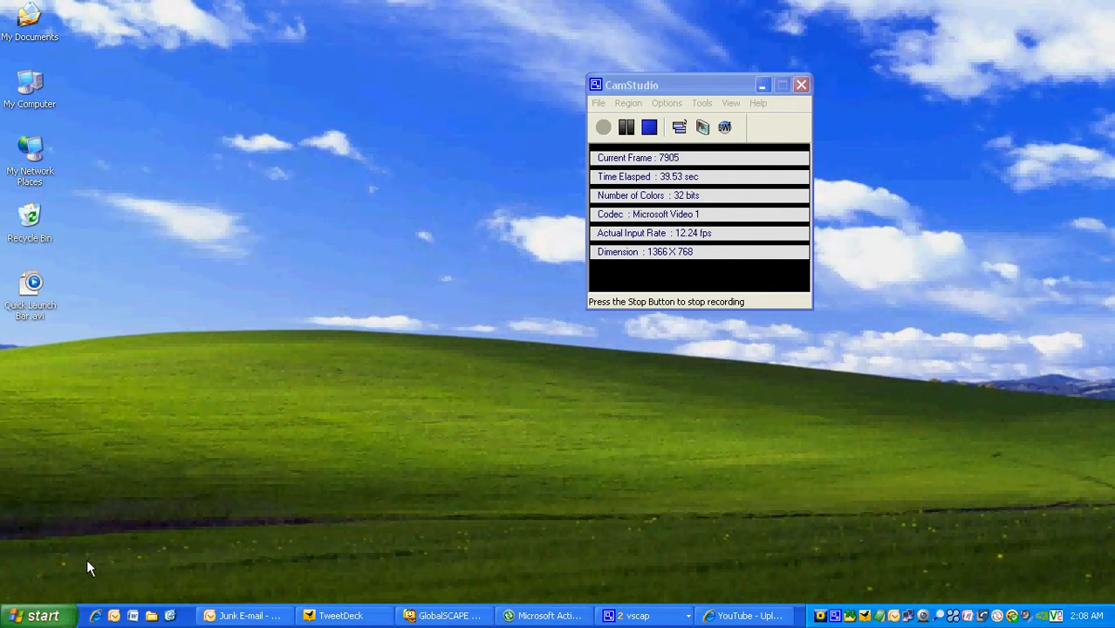
{"action": "mouse_move", "coordinate": [61, 569]}
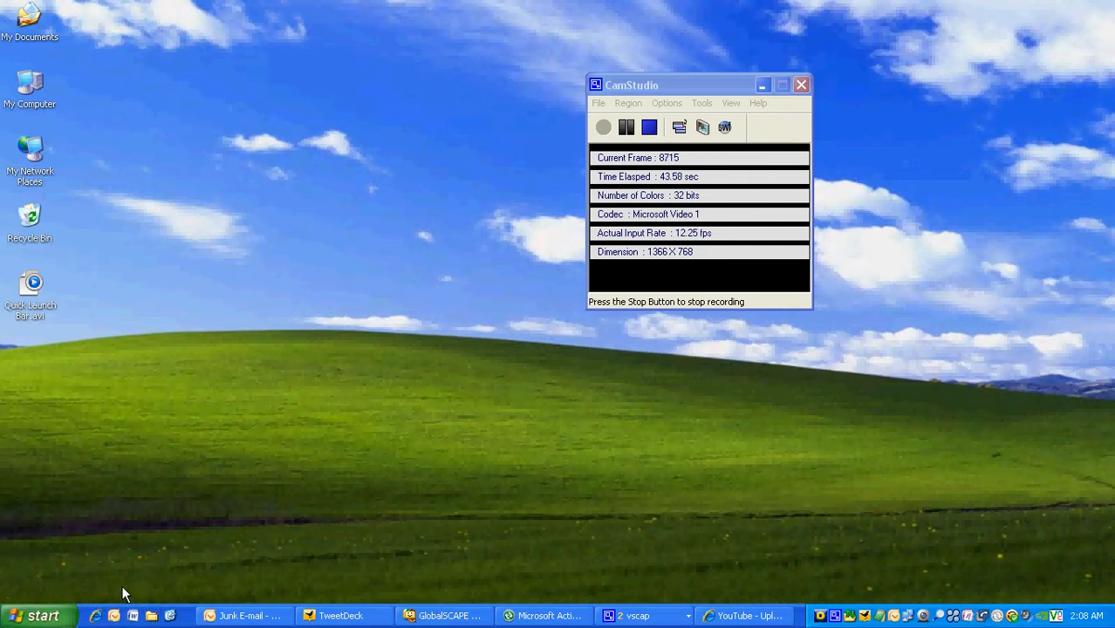
- Bring up the context menu for Microsoft Office PowerPoint 2007 under All Programs to copy it
{"action": "left_click", "coordinate": [42, 616]}
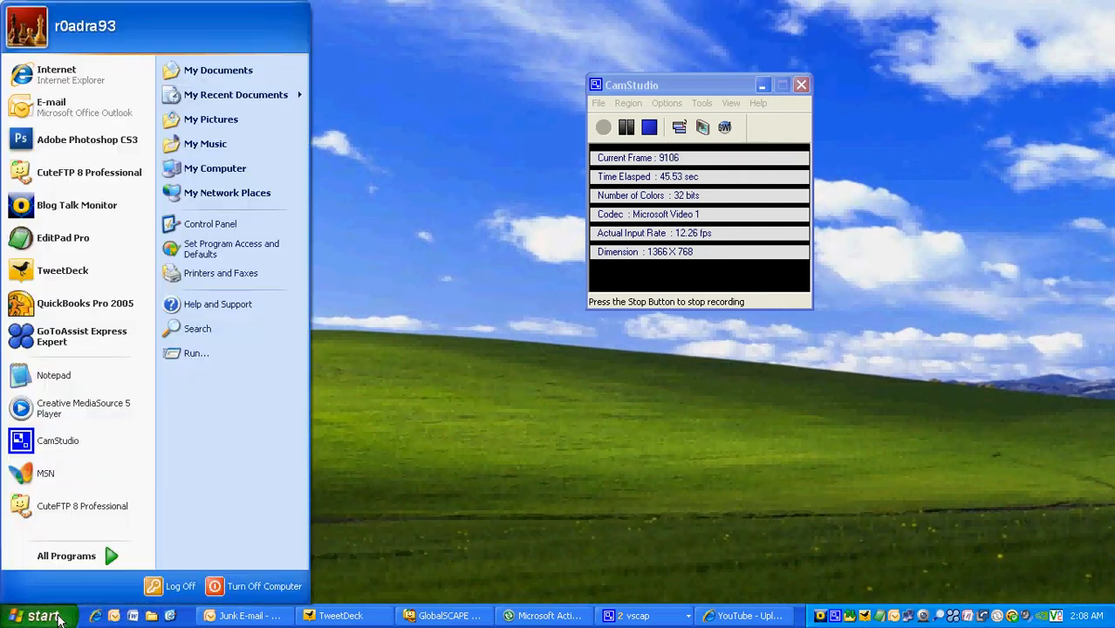
{"action": "left_click", "coordinate": [66, 555]}
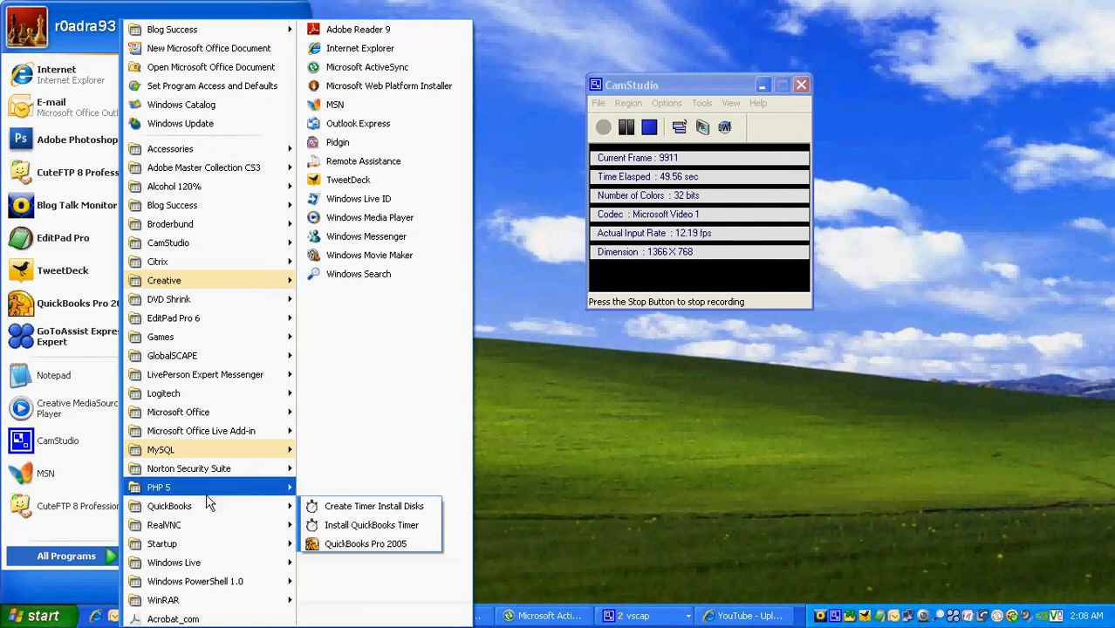
{"action": "mouse_move", "coordinate": [178, 412]}
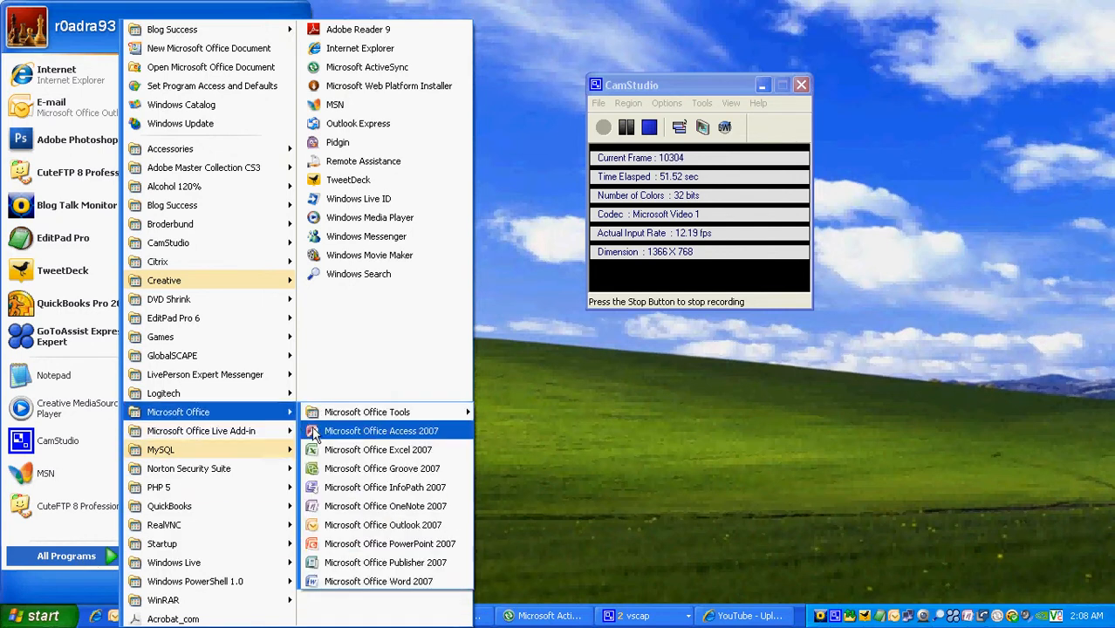
{"action": "mouse_move", "coordinate": [352, 544]}
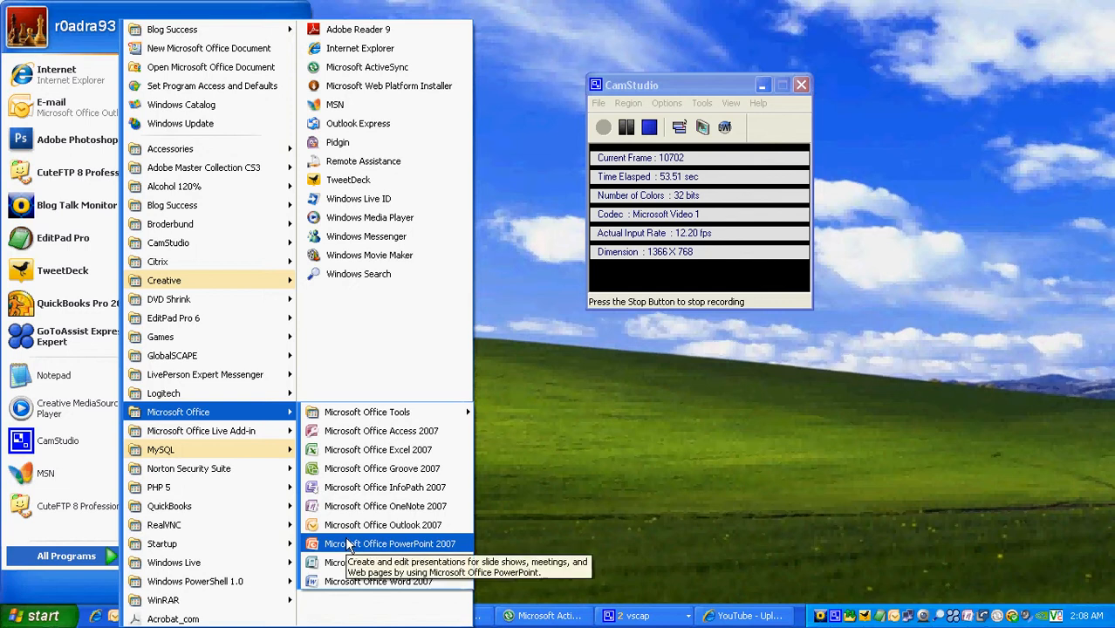
{"action": "right_click", "coordinate": [385, 544]}
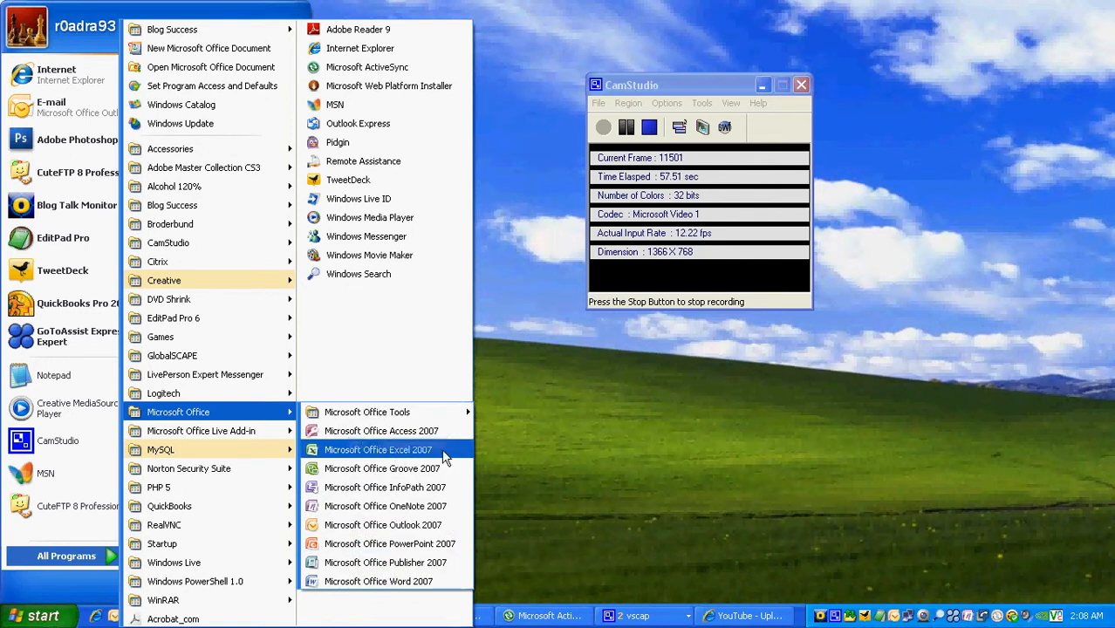
{"action": "mouse_move", "coordinate": [718, 420]}
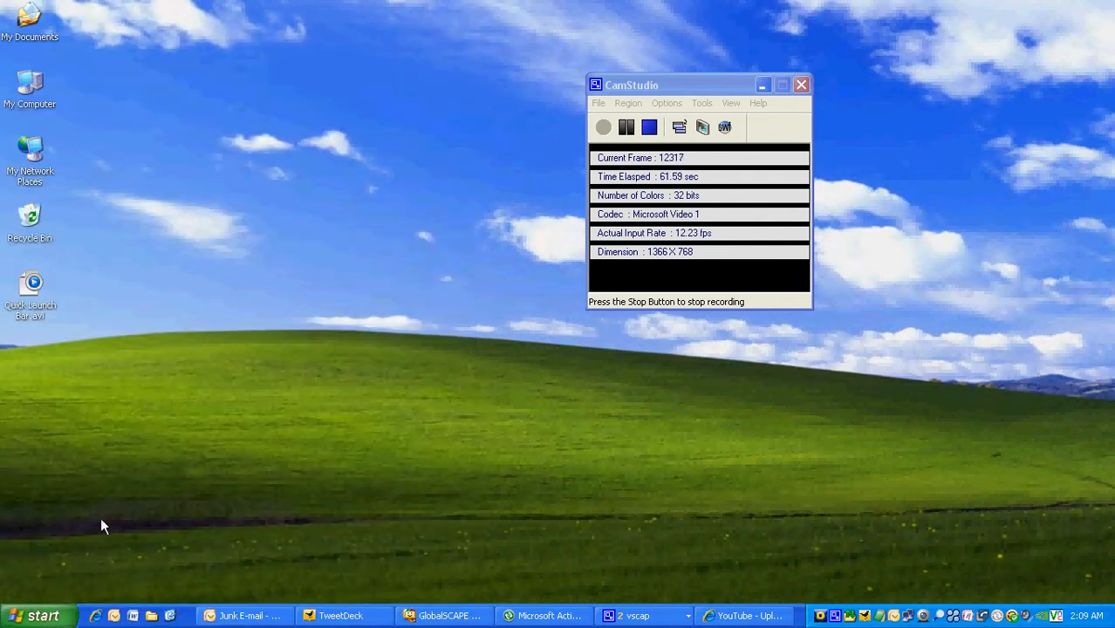
{"action": "mouse_move", "coordinate": [231, 590]}
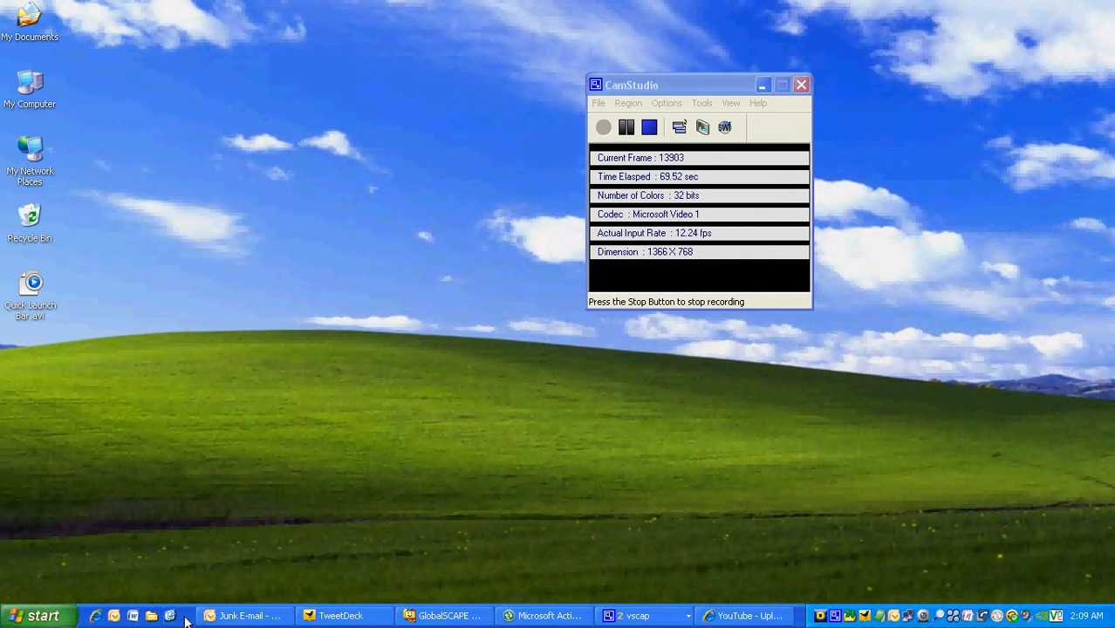
- Open the Quick Launch folder in Explorer from the taskbar's Quick Launch area
{"action": "right_click", "coordinate": [189, 616]}
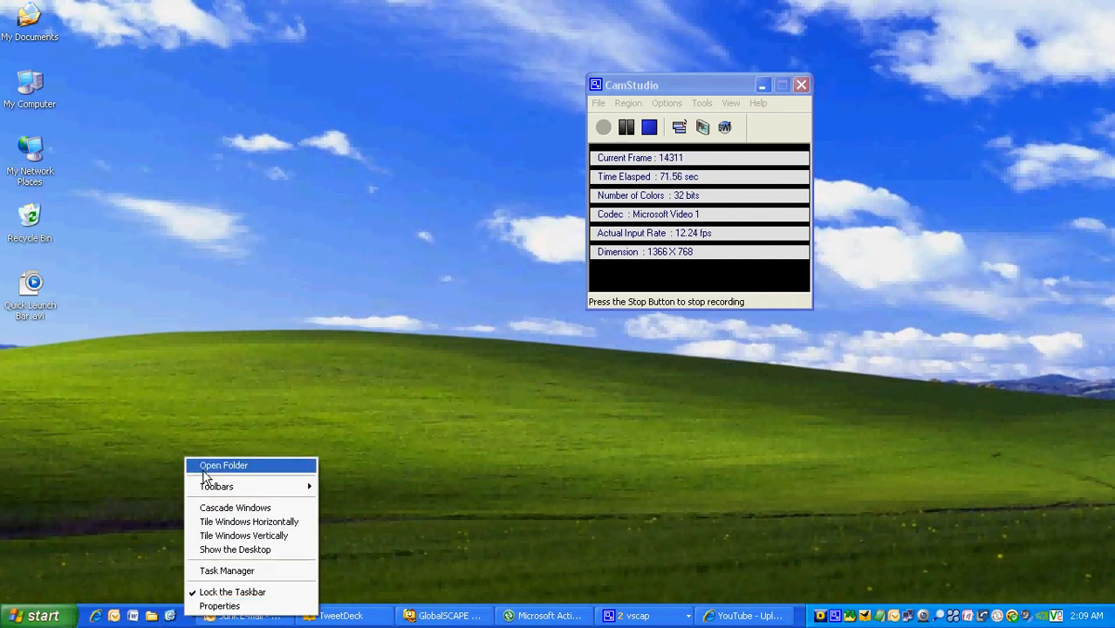
{"action": "left_click", "coordinate": [223, 466]}
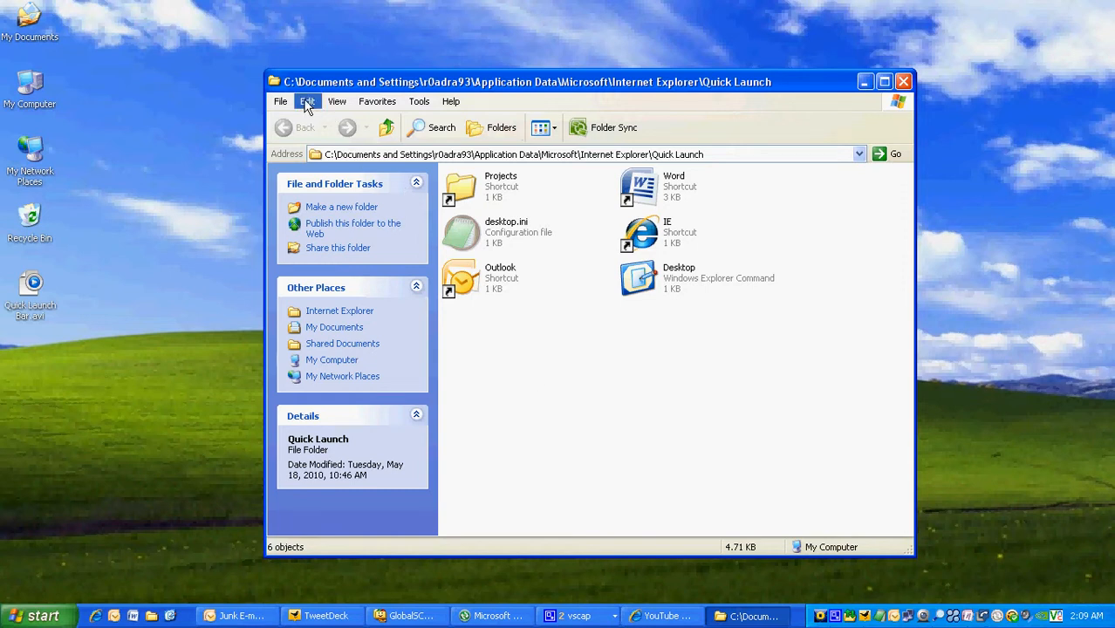
- Paste a Microsoft Office PowerPoint 2007 shortcut into the Quick Launch folder via Edit > Paste Shortcut
{"action": "left_click", "coordinate": [307, 102]}
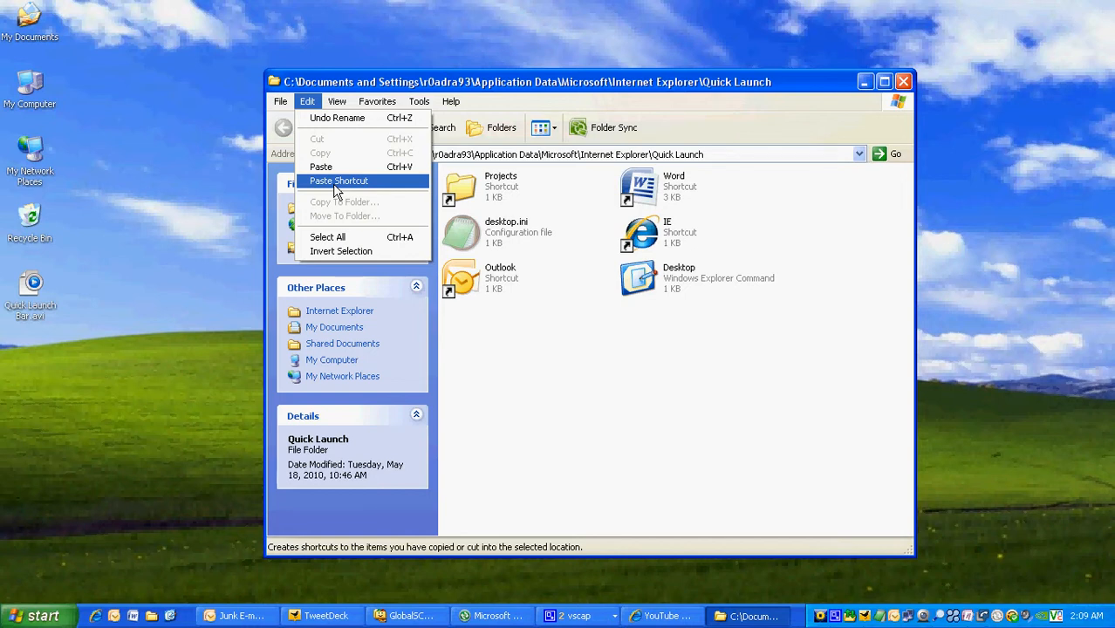
{"action": "left_click", "coordinate": [339, 180]}
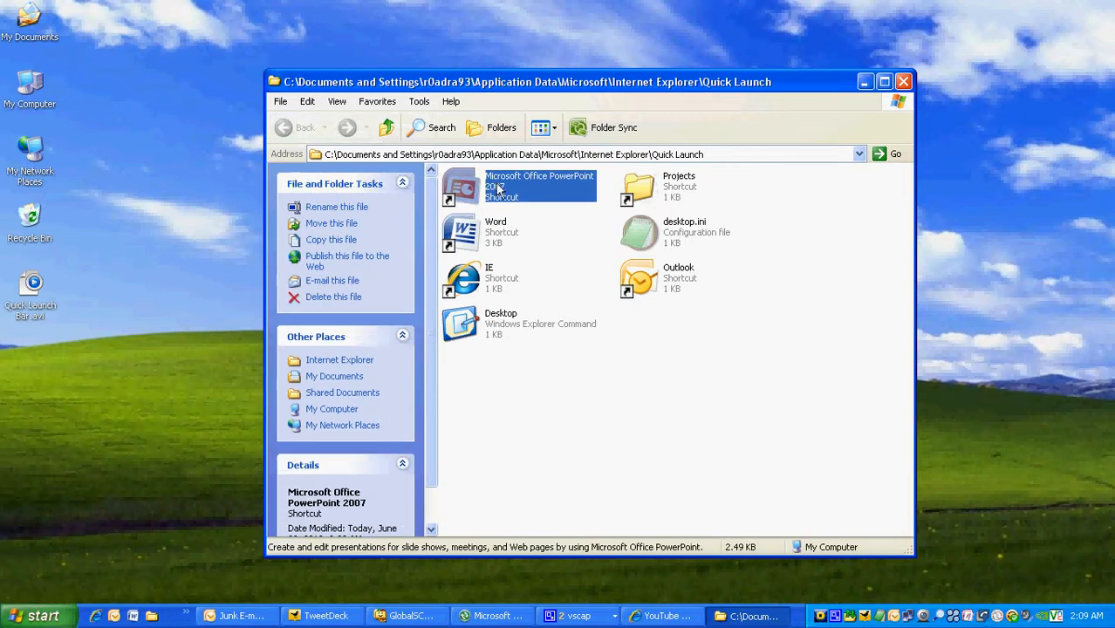
{"action": "mouse_move", "coordinate": [508, 195]}
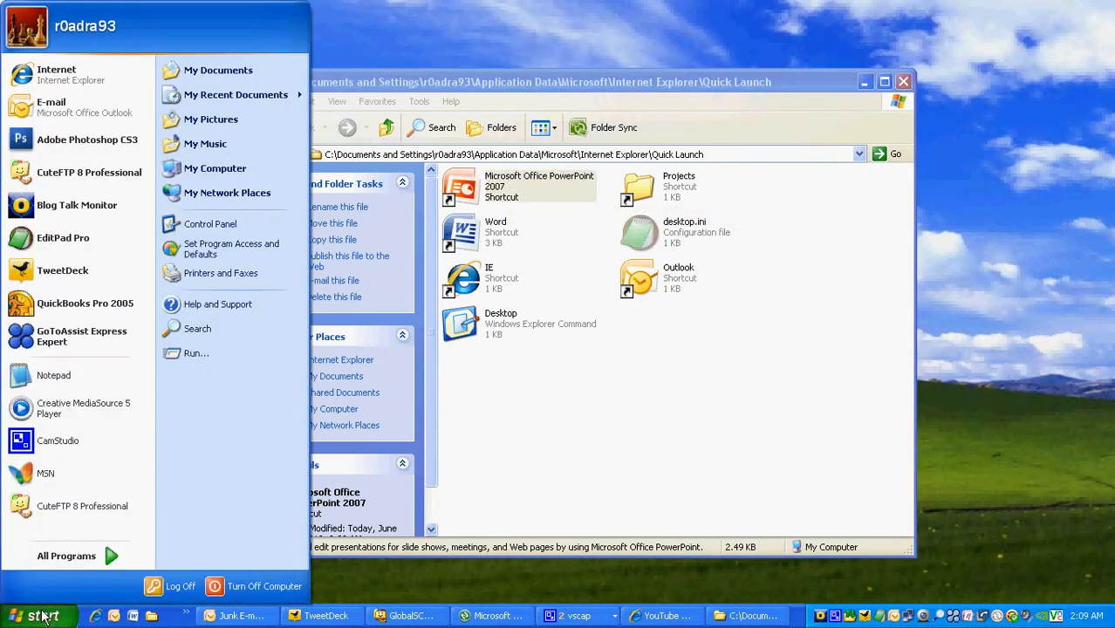
{"action": "mouse_move", "coordinate": [209, 70]}
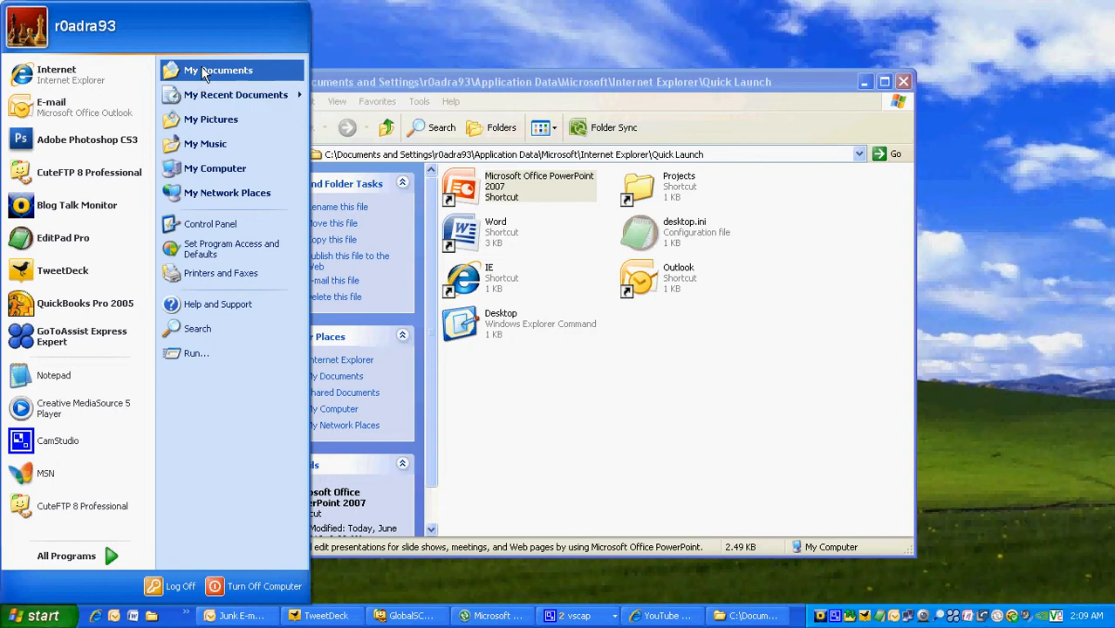
- Open My Documents and bring up options for the My Music folder to copy it
{"action": "left_click", "coordinate": [216, 69]}
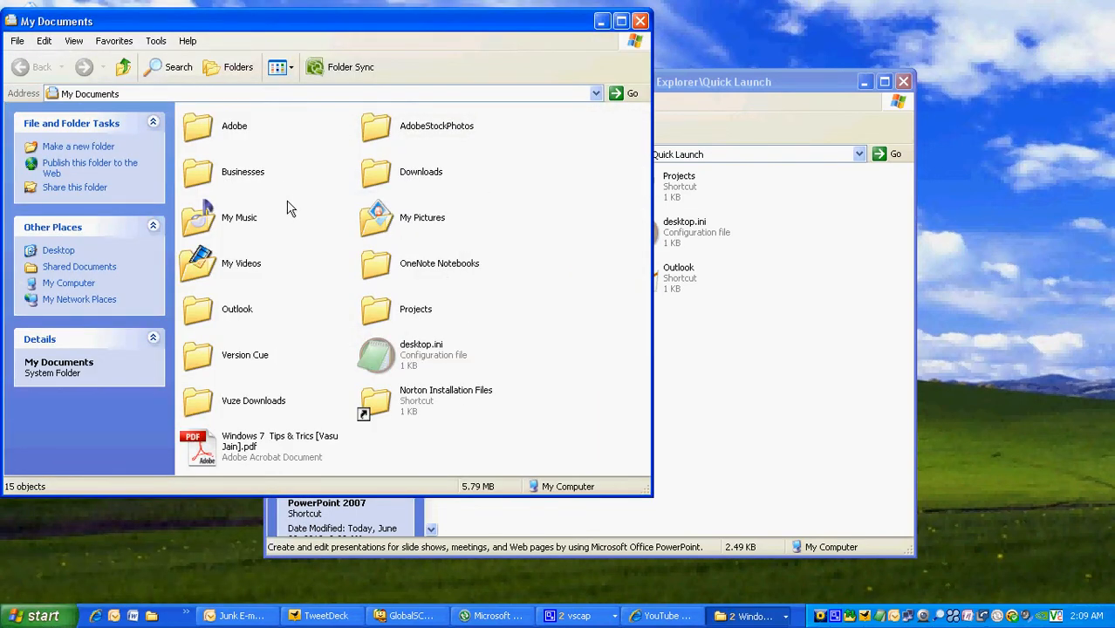
{"action": "left_click", "coordinate": [239, 217]}
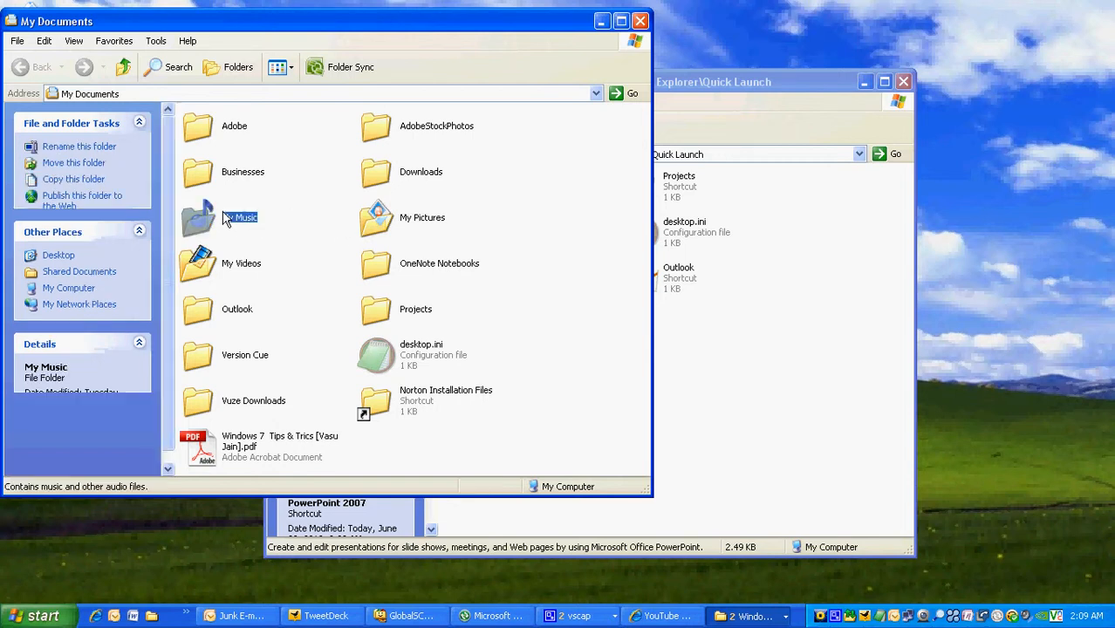
{"action": "right_click", "coordinate": [228, 217]}
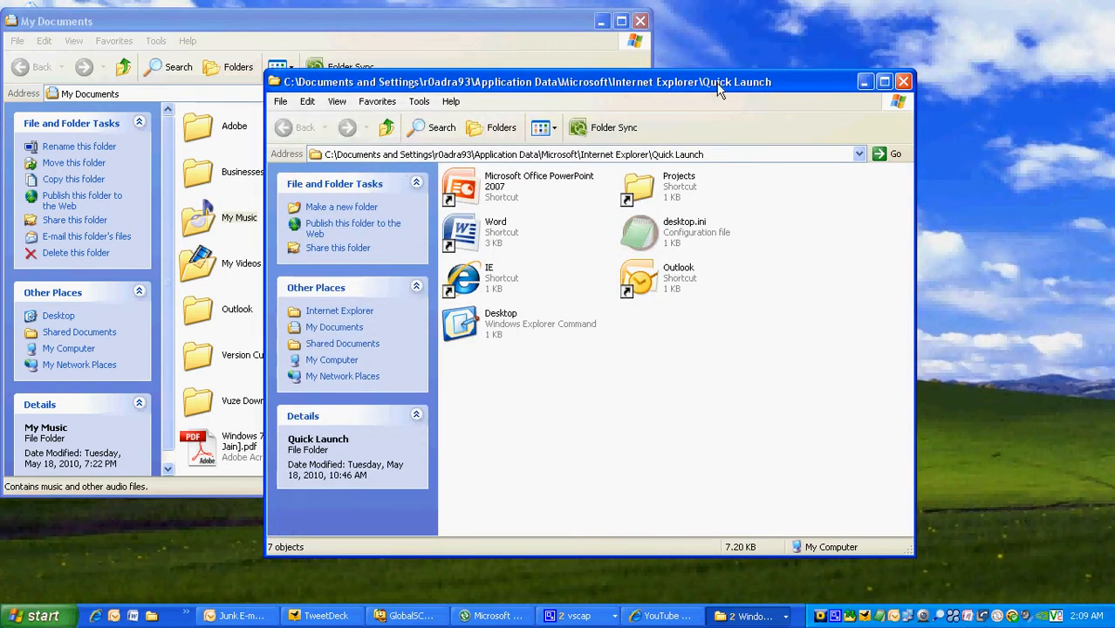
{"action": "mouse_move", "coordinate": [691, 118]}
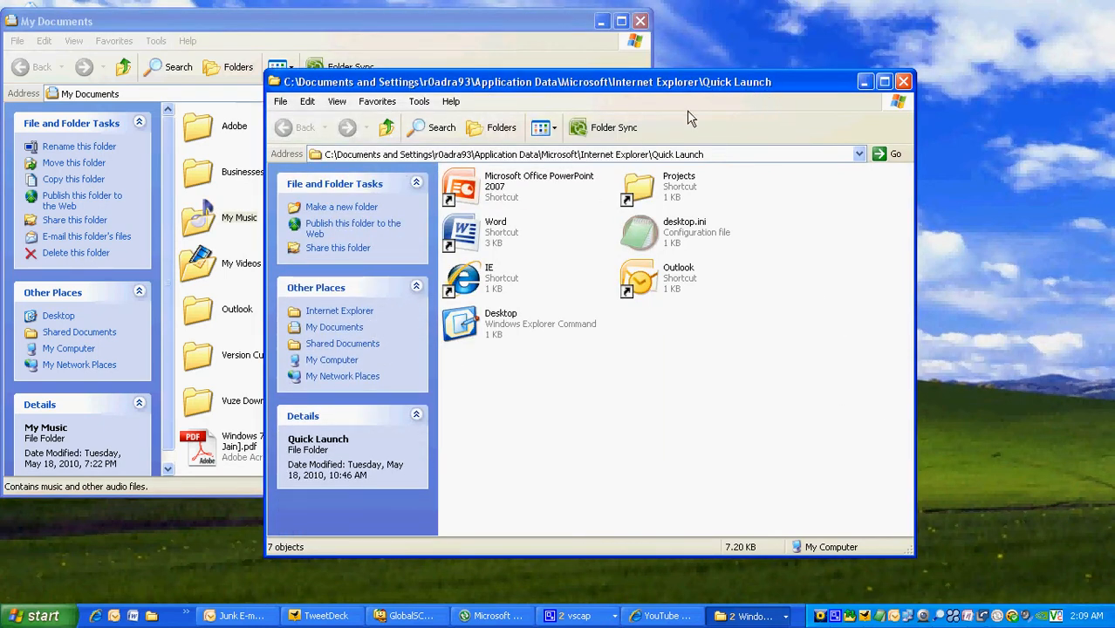
- Paste a shortcut to My Music into the Quick Launch folder via Edit > Paste Shortcut
{"action": "left_click", "coordinate": [307, 102]}
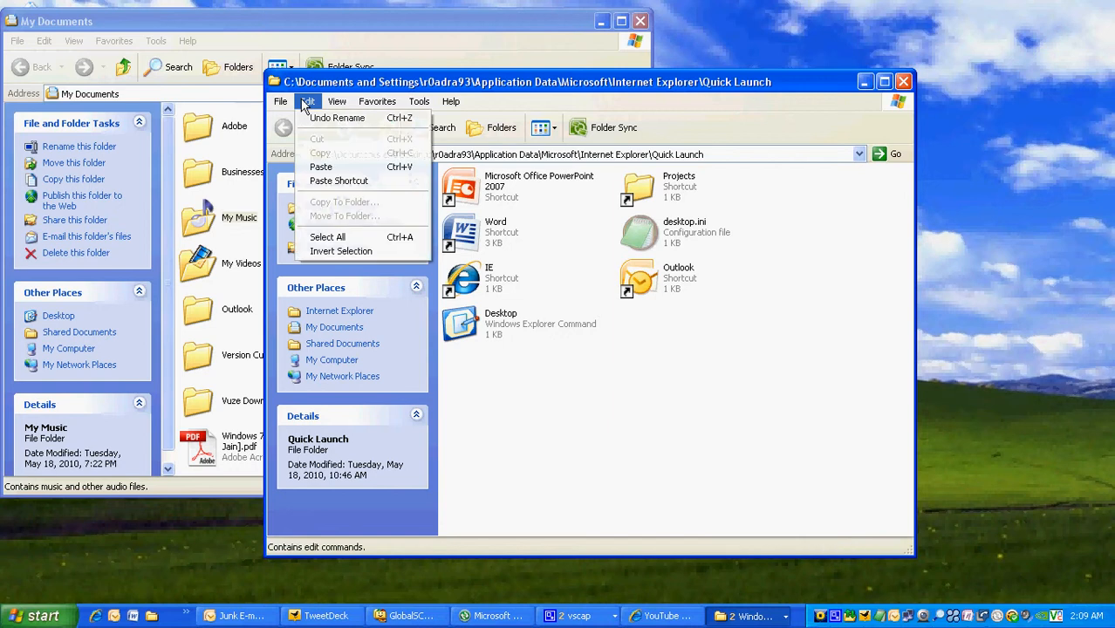
{"action": "mouse_move", "coordinate": [333, 185]}
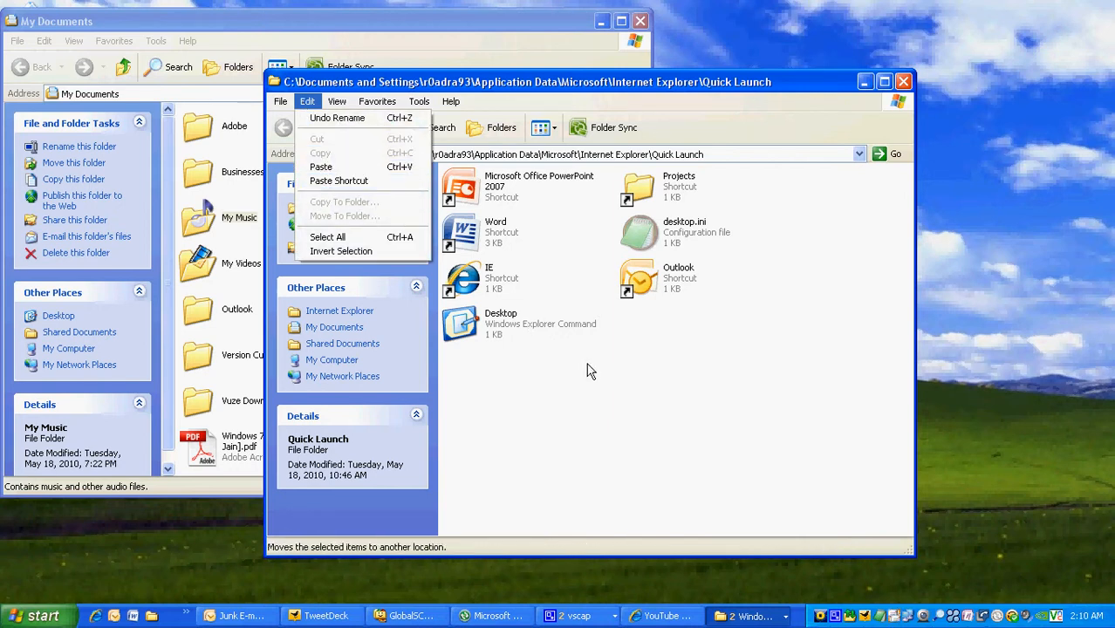
{"action": "mouse_move", "coordinate": [208, 234]}
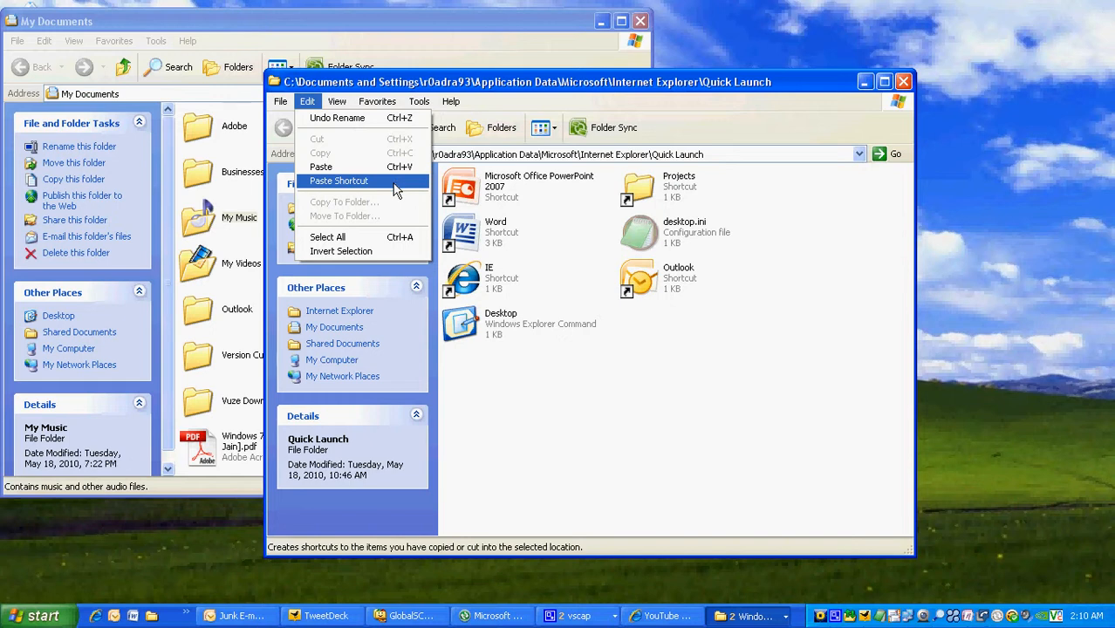
{"action": "left_click", "coordinate": [338, 180]}
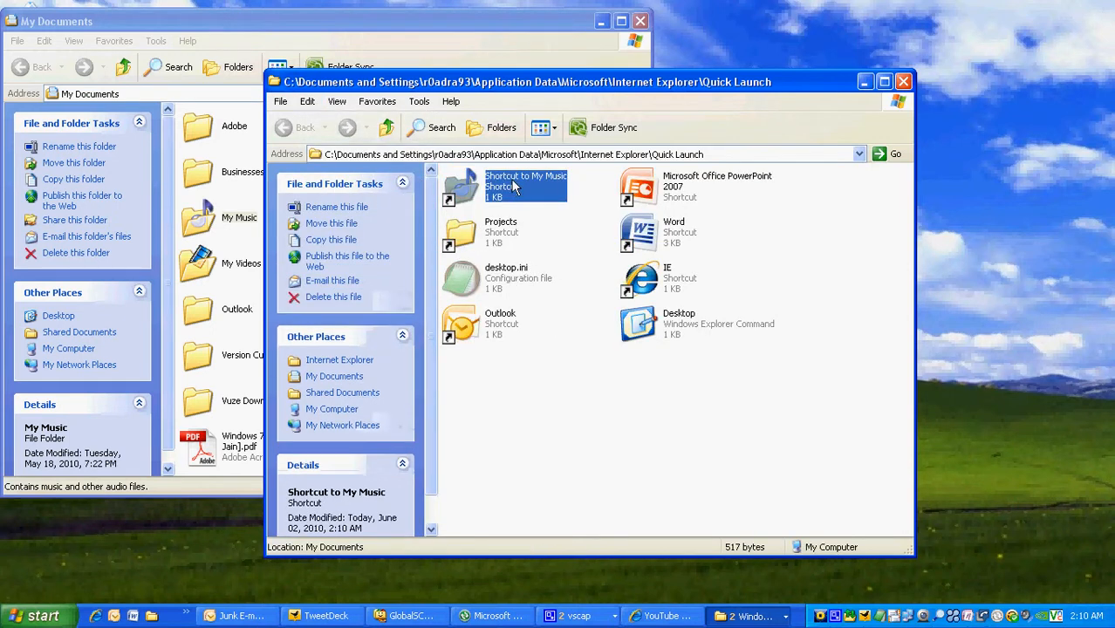
{"action": "mouse_move", "coordinate": [508, 244]}
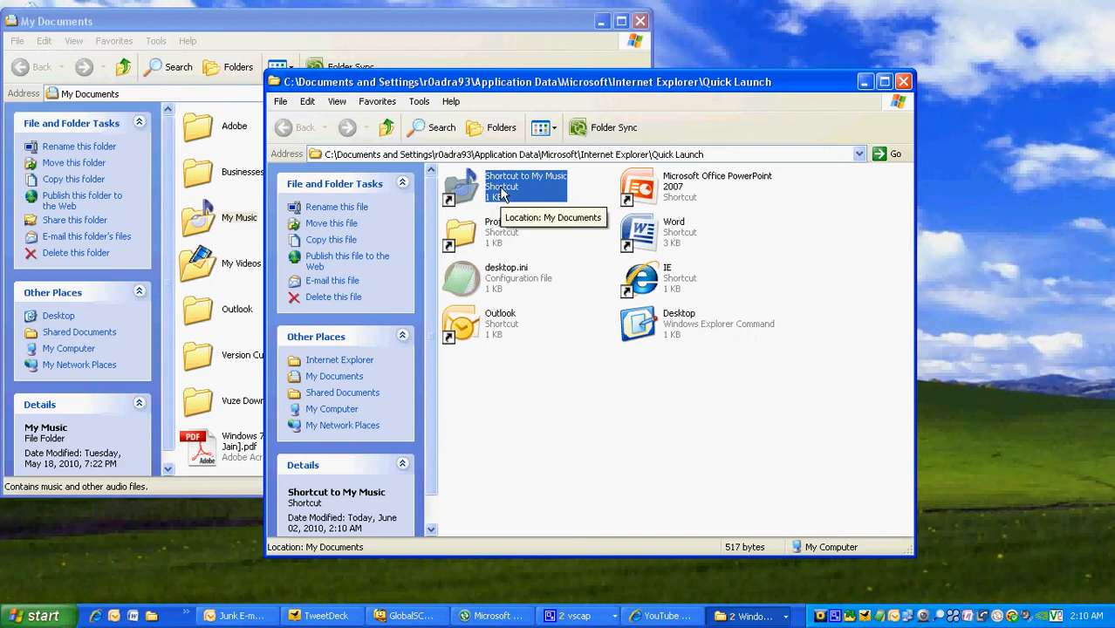
{"action": "mouse_move", "coordinate": [520, 199]}
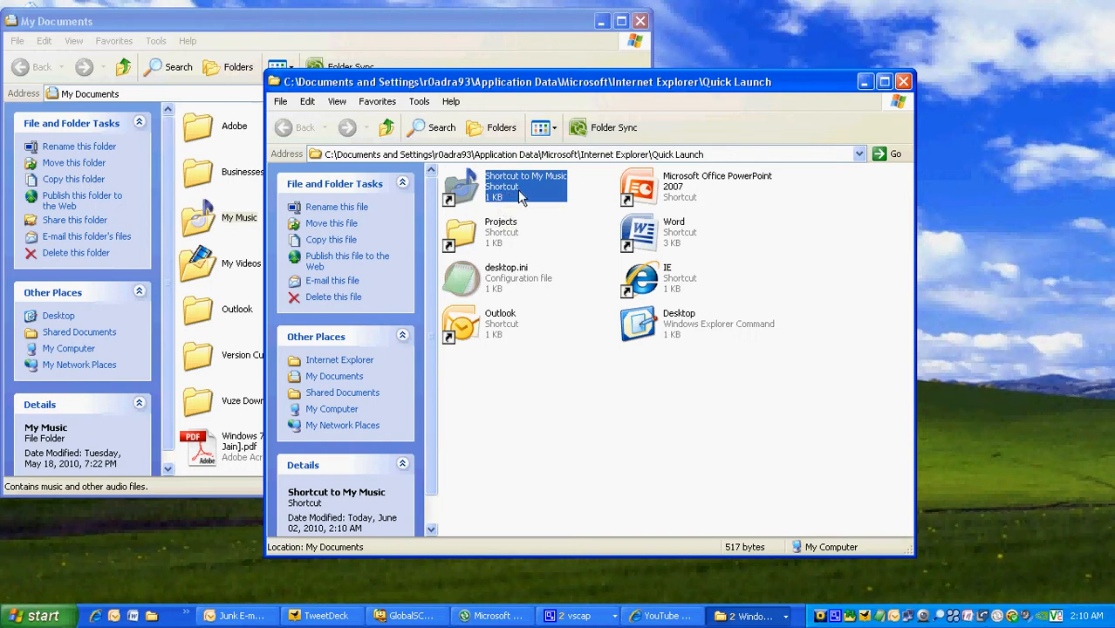
- Rename the Shortcut to My Music in the Quick Launch folder to 'Music'
{"action": "right_click", "coordinate": [523, 185]}
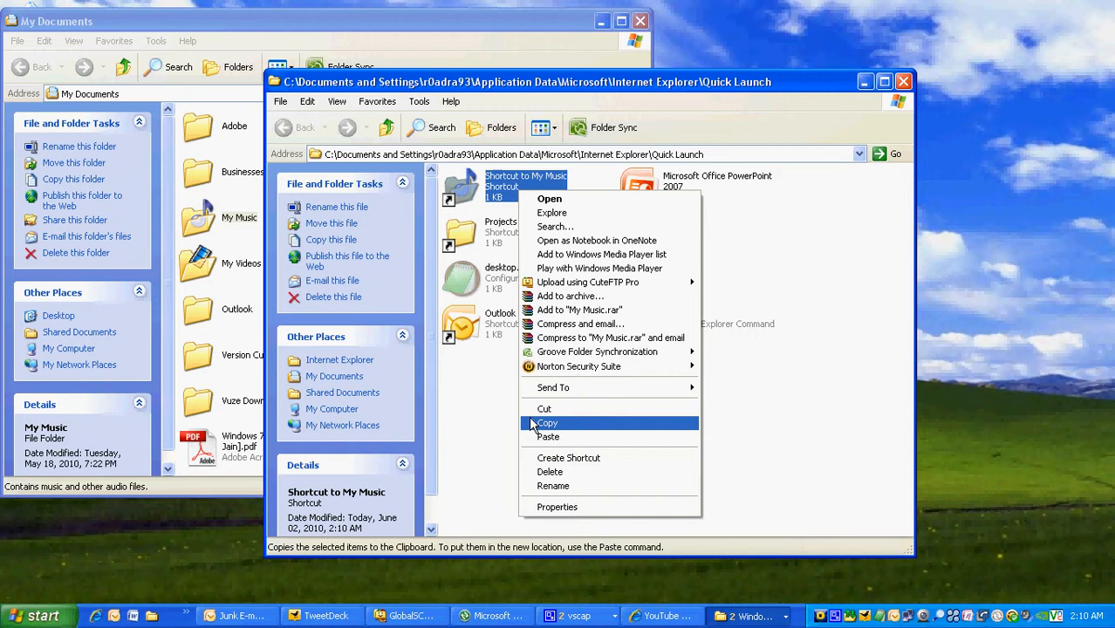
{"action": "left_click", "coordinate": [548, 423]}
{"action": "type", "text": "Music"}
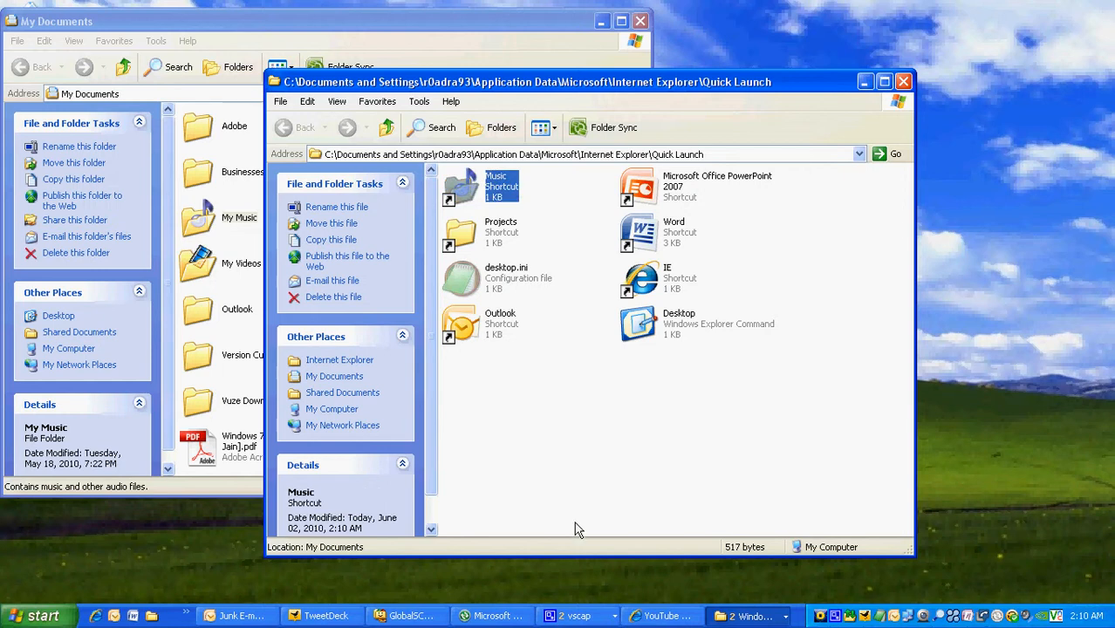
{"action": "mouse_move", "coordinate": [478, 199]}
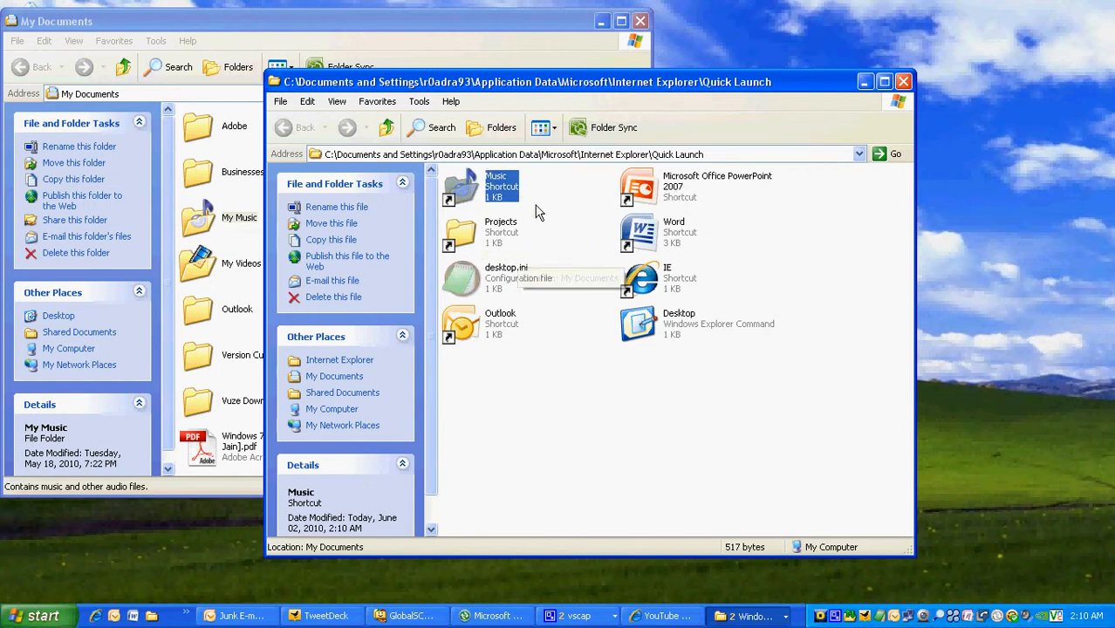
{"action": "mouse_move", "coordinate": [660, 199]}
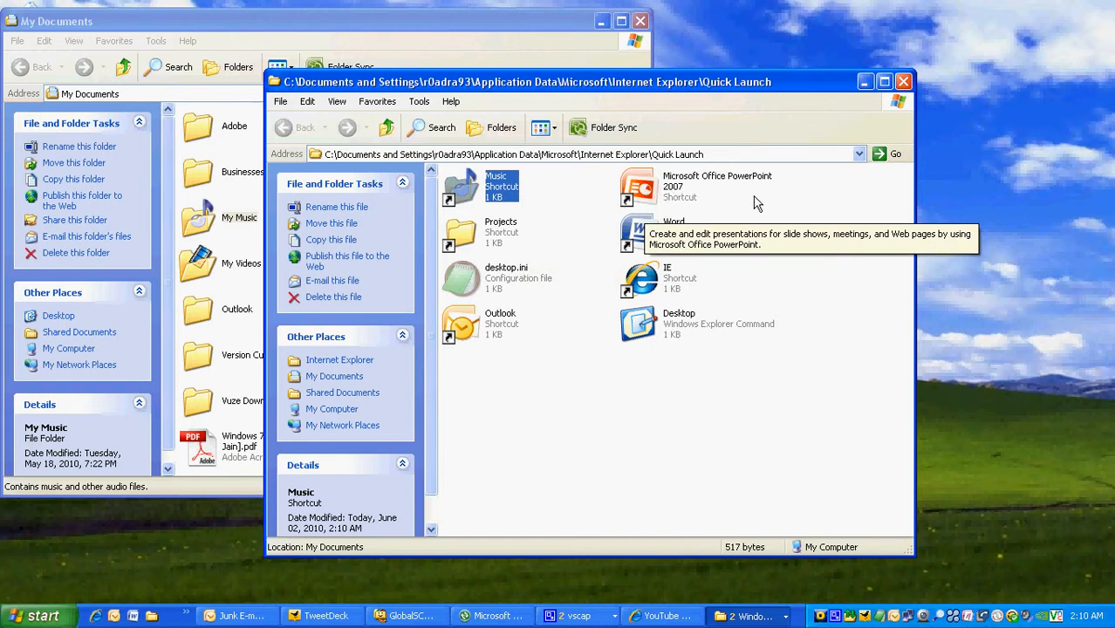
{"action": "mouse_move", "coordinate": [674, 199]}
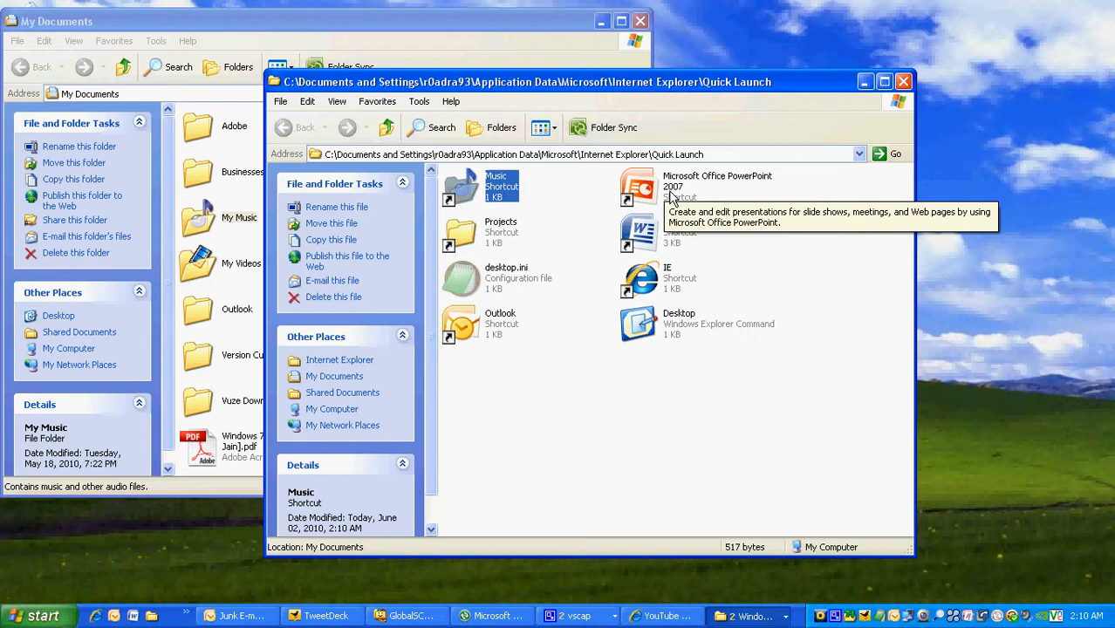
- Rename the Microsoft Office PowerPoint 2007 shortcut to 'PowerPoint'
{"action": "right_click", "coordinate": [638, 185]}
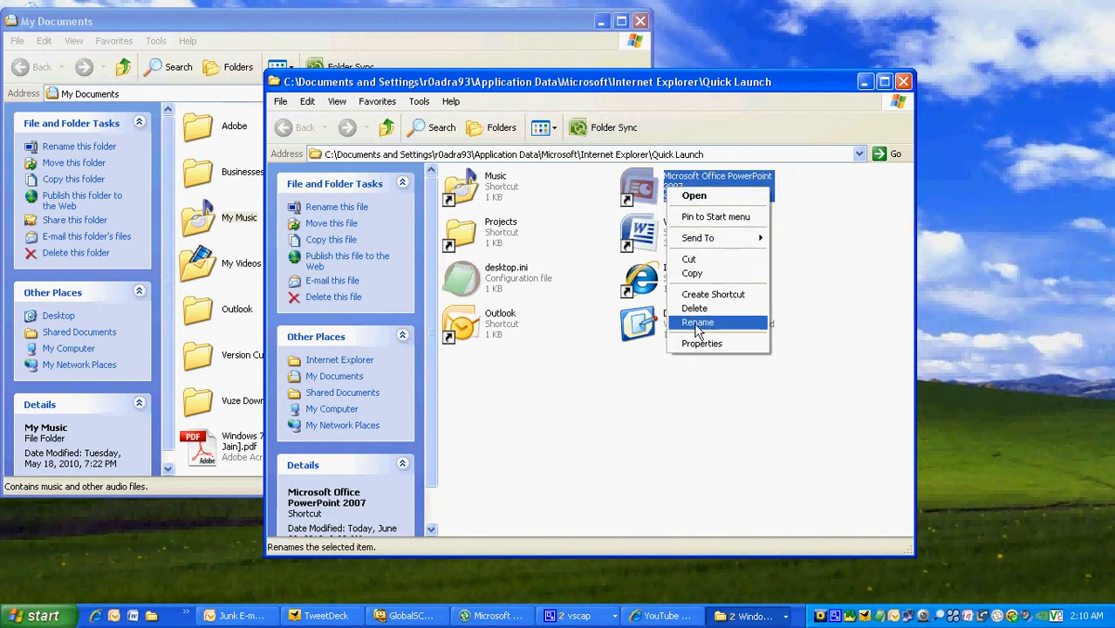
{"action": "left_click", "coordinate": [698, 321]}
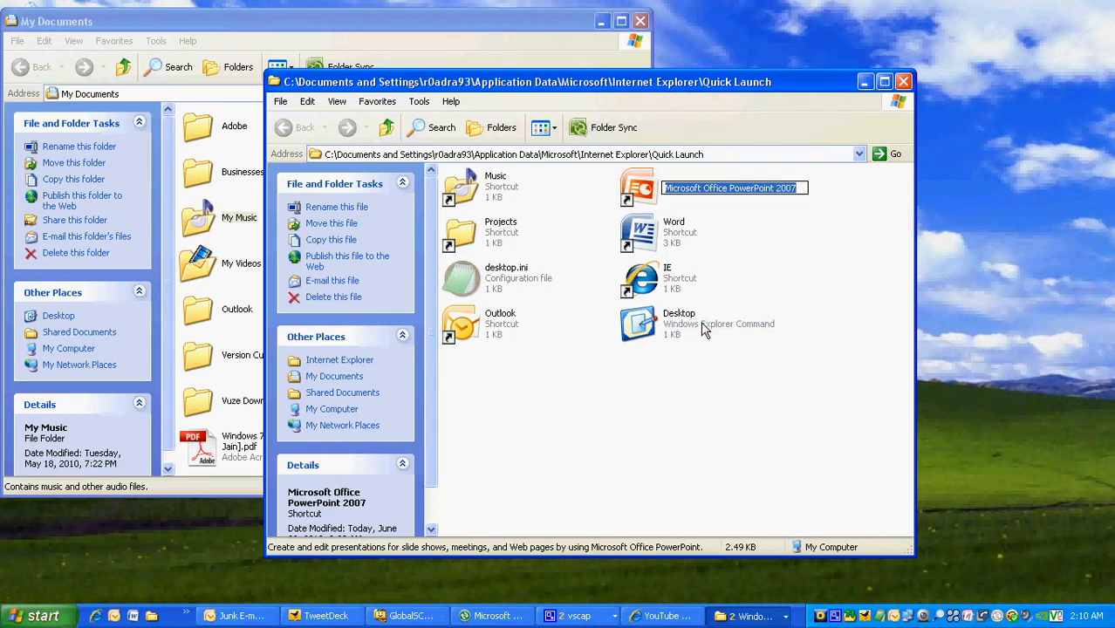
{"action": "type", "text": "PowerPoint"}
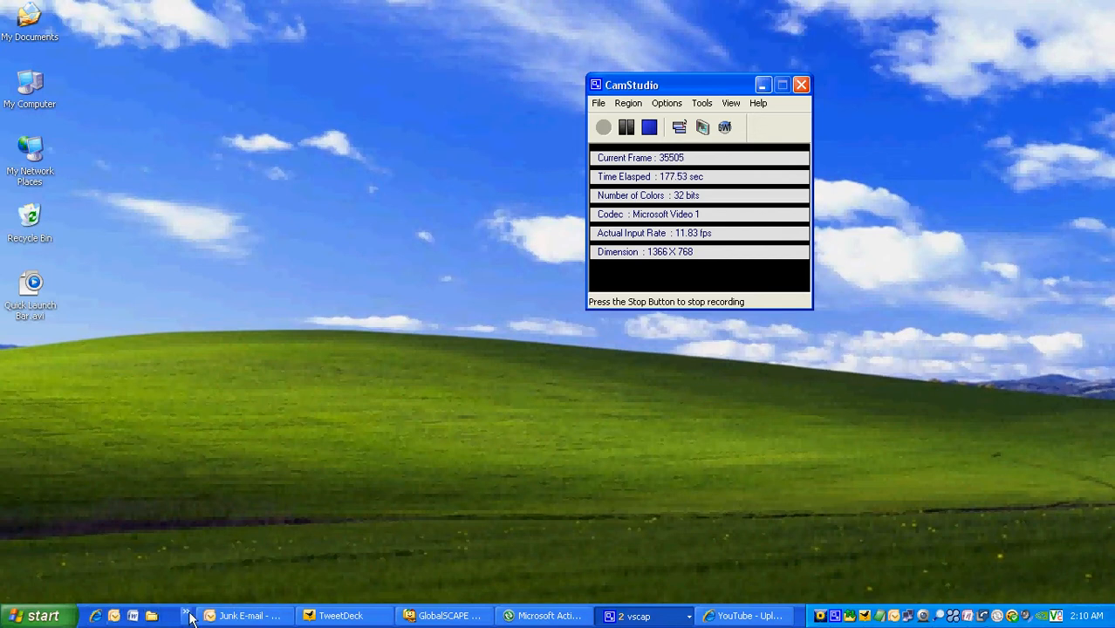
- Reveal the hidden Quick Launch shortcuts and uncheck Lock the Taskbar so the bar can be widened
{"action": "left_click", "coordinate": [185, 614]}
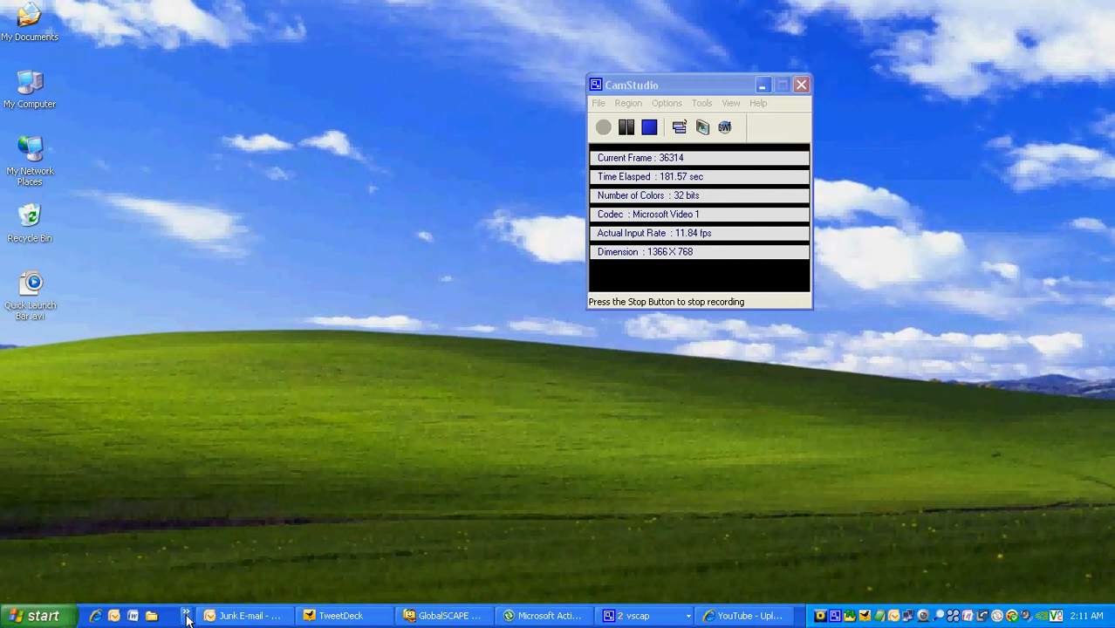
{"action": "left_click", "coordinate": [183, 618]}
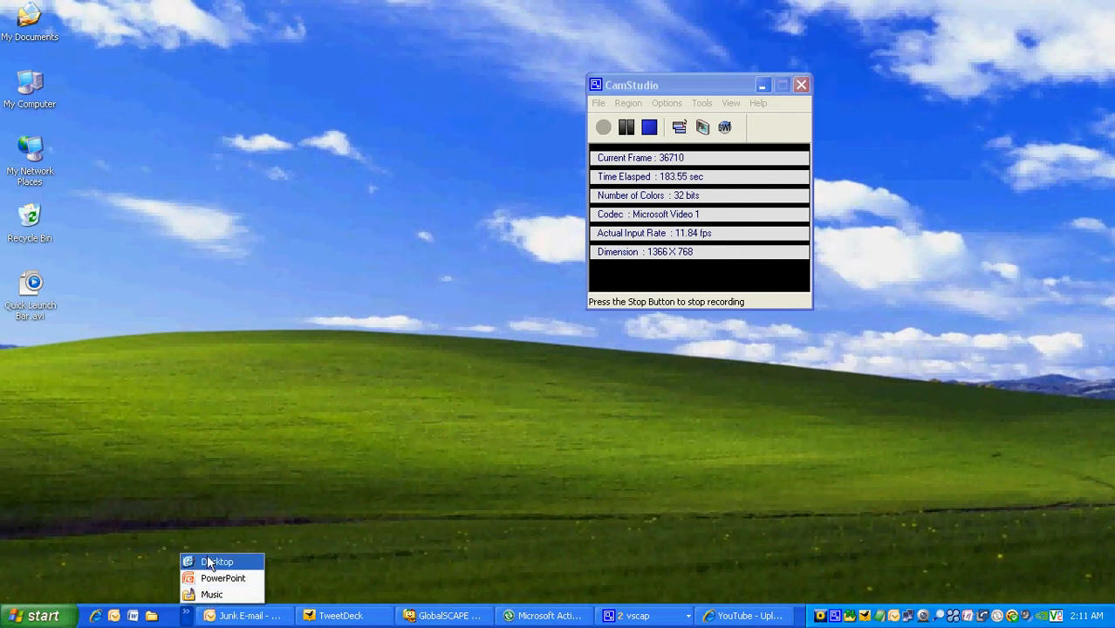
{"action": "mouse_move", "coordinate": [289, 485]}
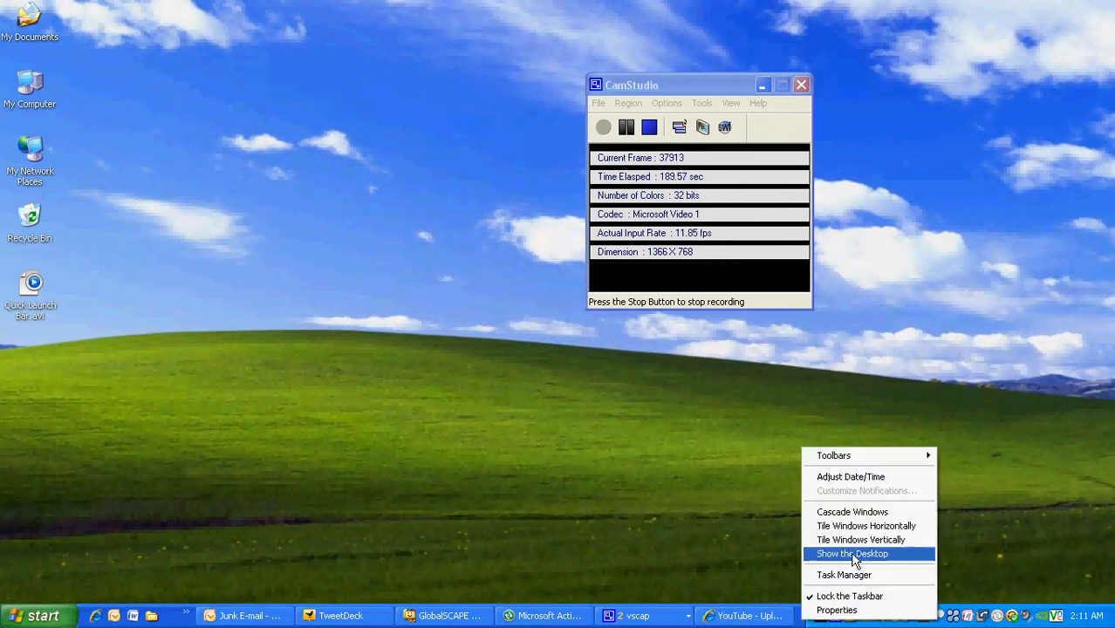
{"action": "mouse_move", "coordinate": [855, 597]}
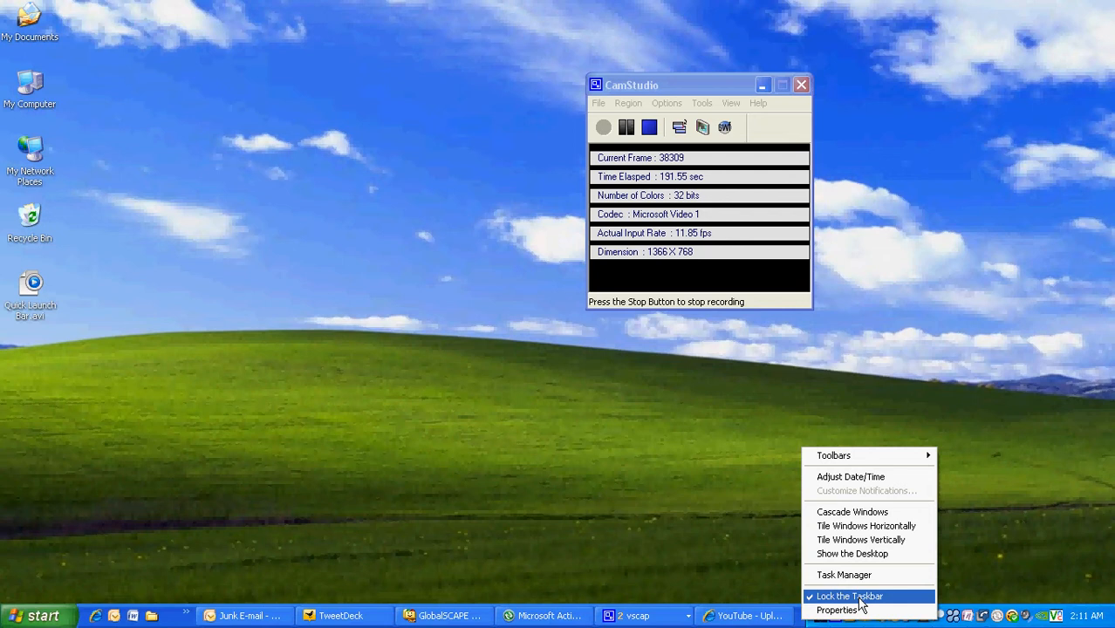
{"action": "left_click", "coordinate": [489, 545]}
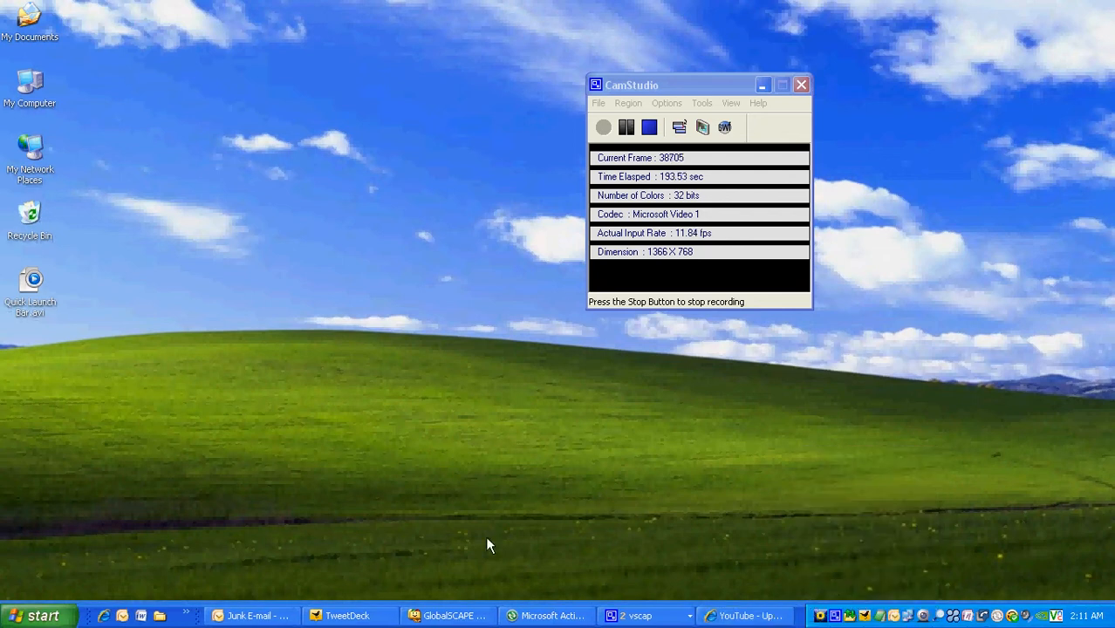
{"action": "mouse_move", "coordinate": [193, 614]}
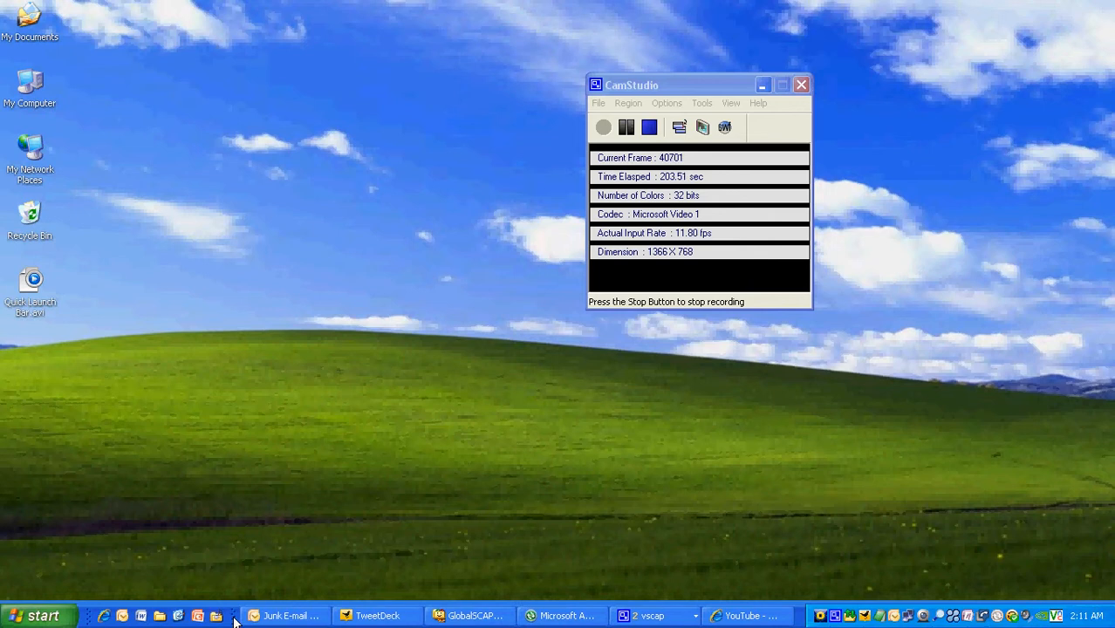
{"action": "mouse_move", "coordinate": [97, 562]}
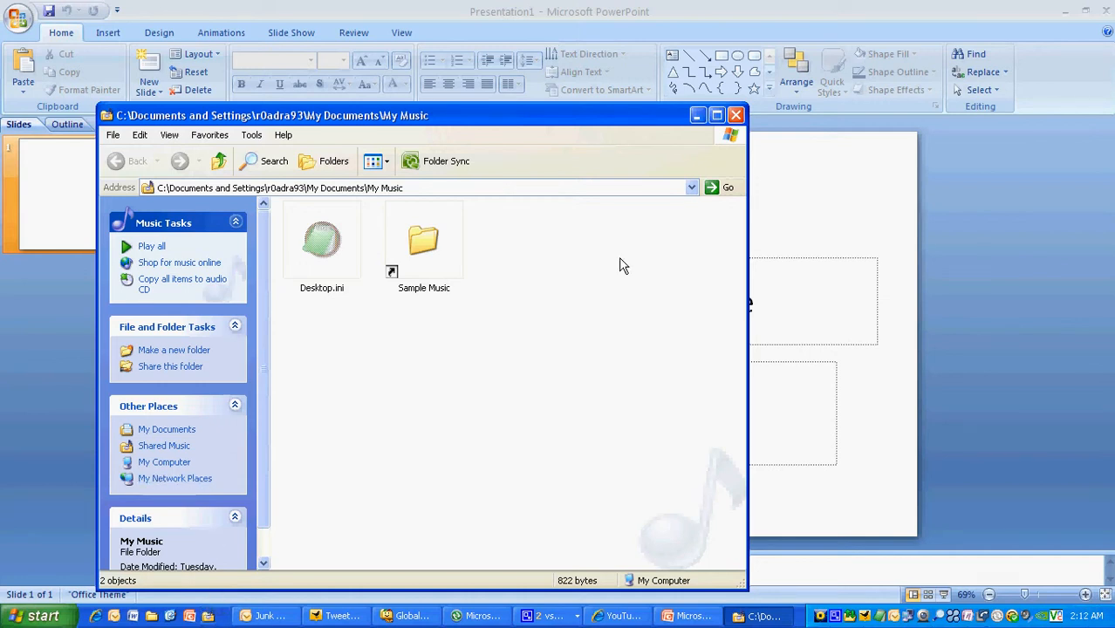
- Close the My Music window launched from Quick Launch, leaving PowerPoint's blank presentation open
{"action": "left_click", "coordinate": [734, 115]}
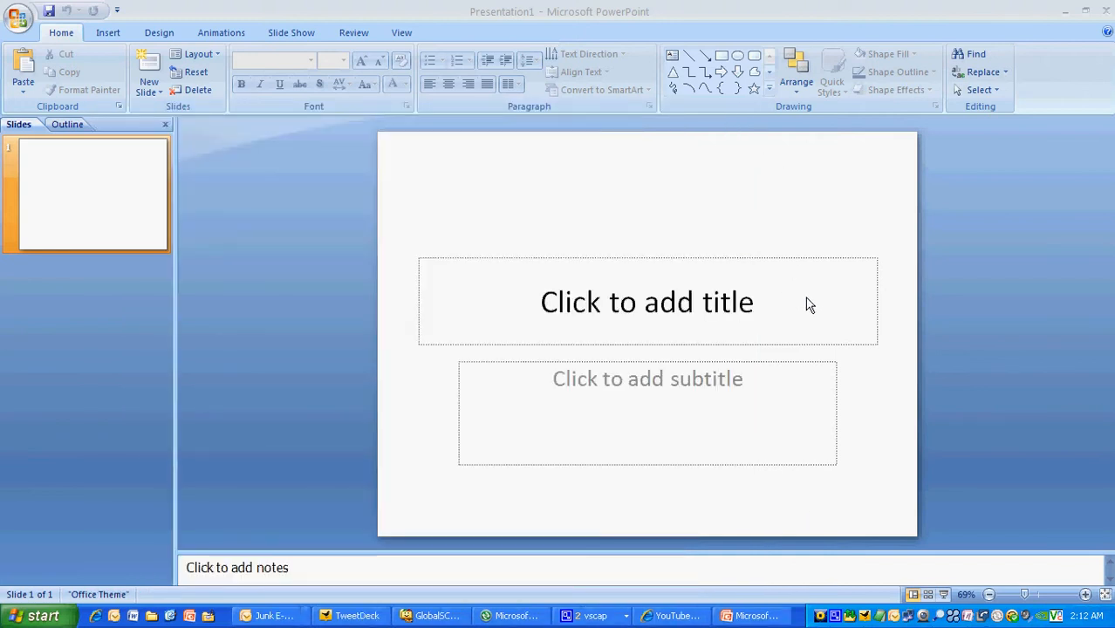
{"action": "mouse_move", "coordinate": [96, 612]}
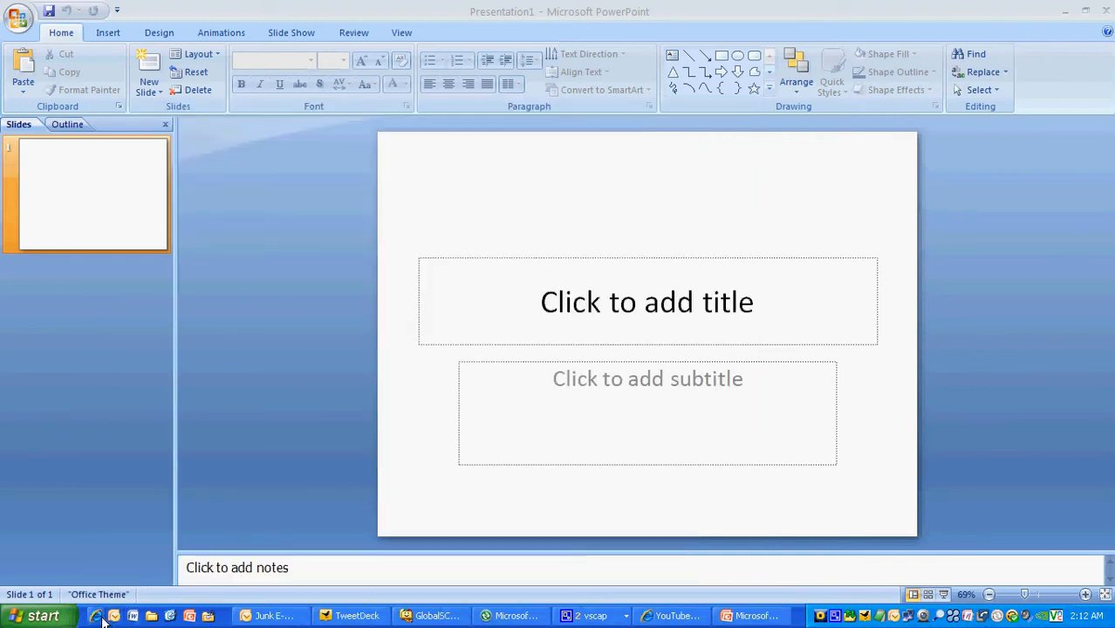
{"action": "mouse_move", "coordinate": [115, 617]}
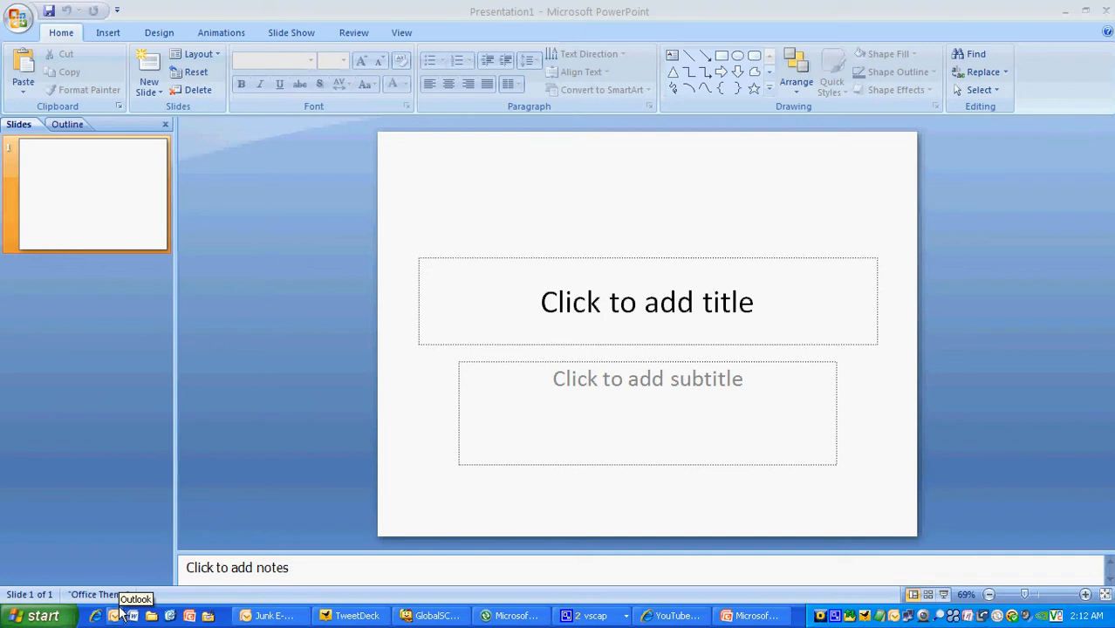